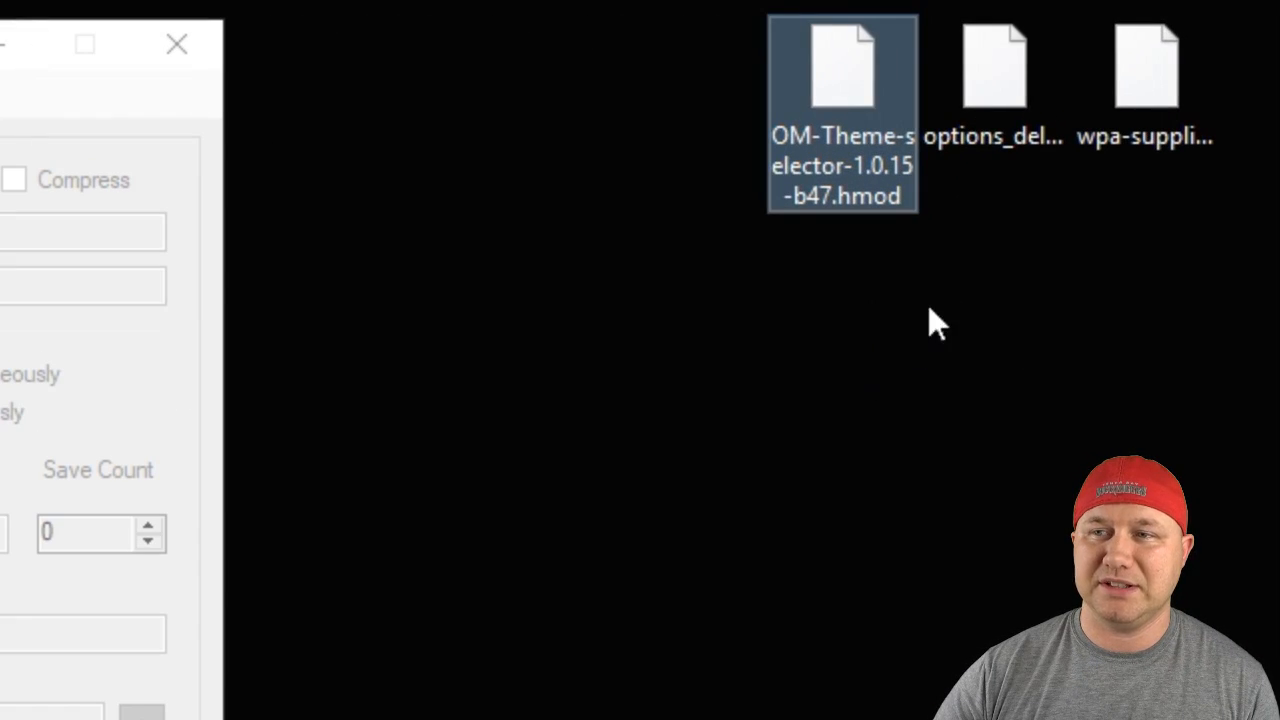
Tick WPA Supplicant, options_deluxe and Options Menu - Theme Selector in the module installer and confirm
click(994, 70)
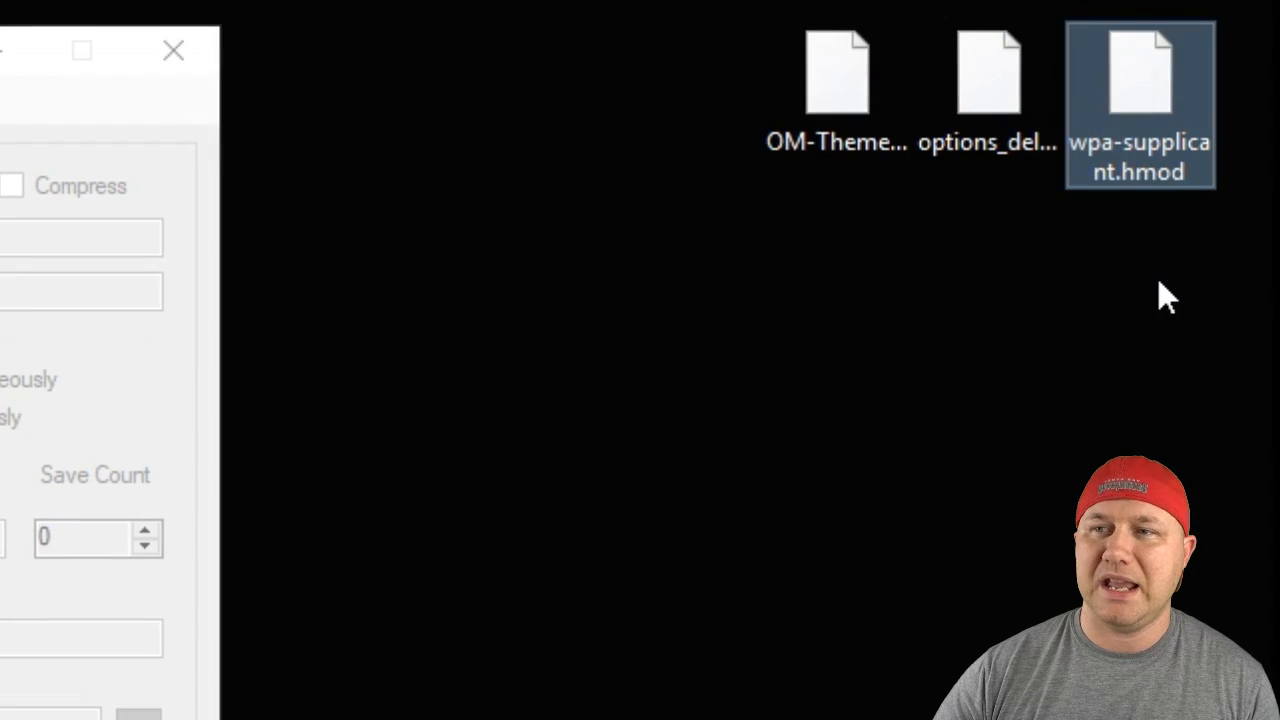
mouse_move(1124, 136)
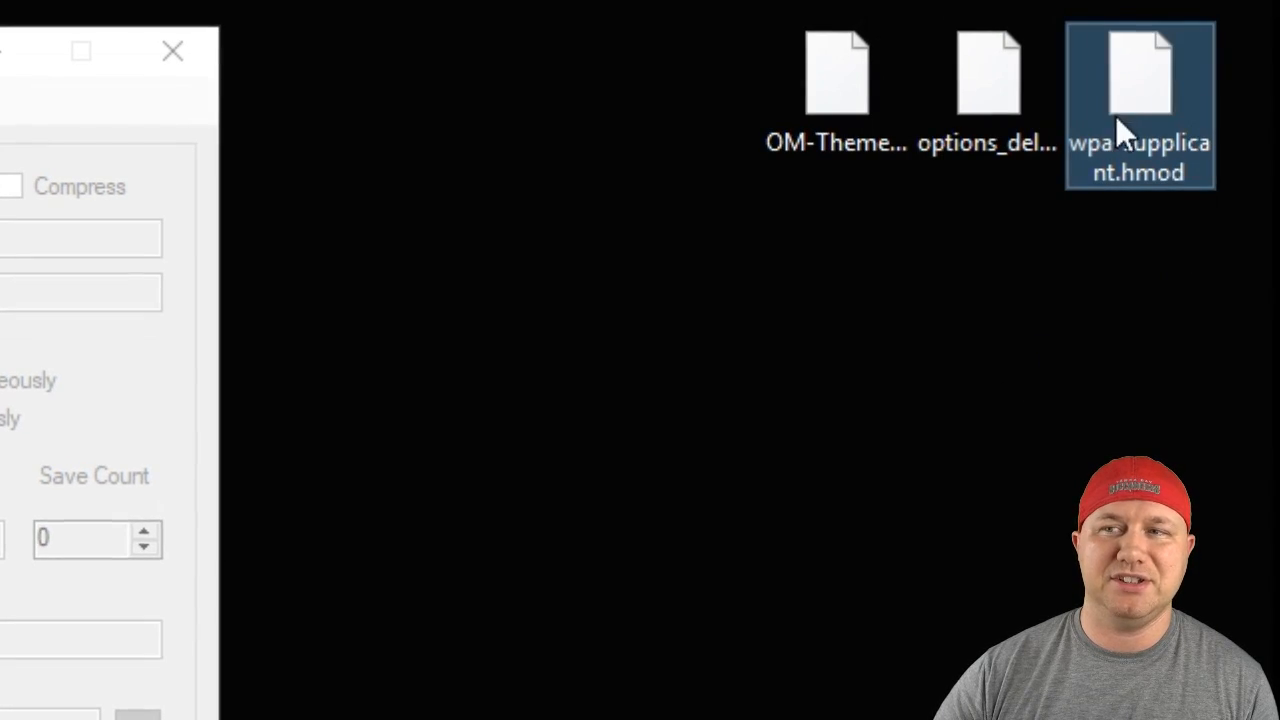
mouse_move(1136, 136)
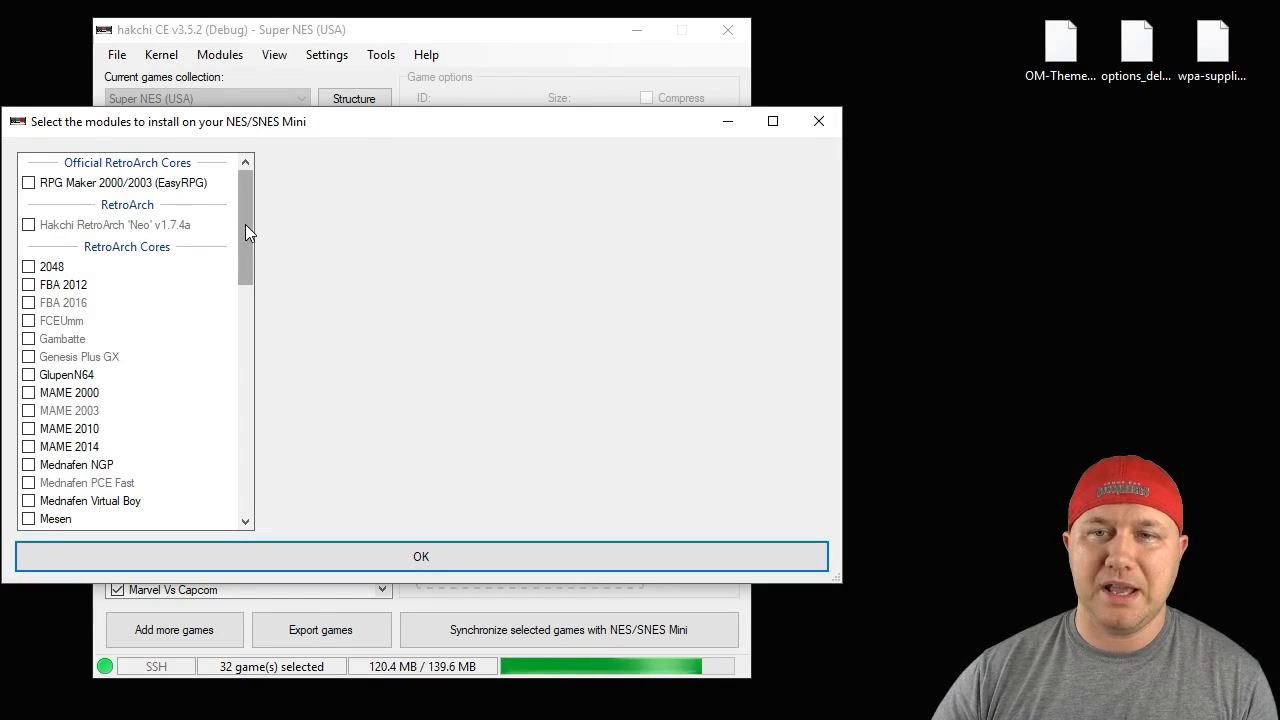
scroll(down, 3)
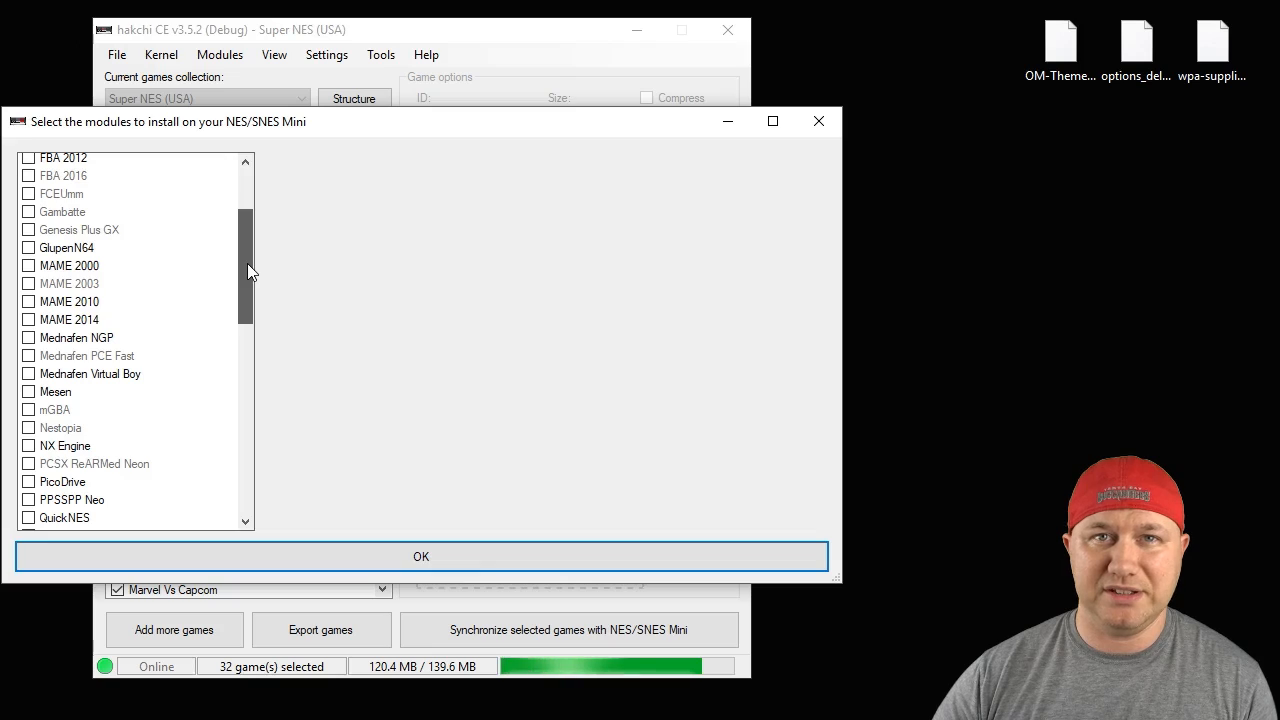
scroll(down, 3)
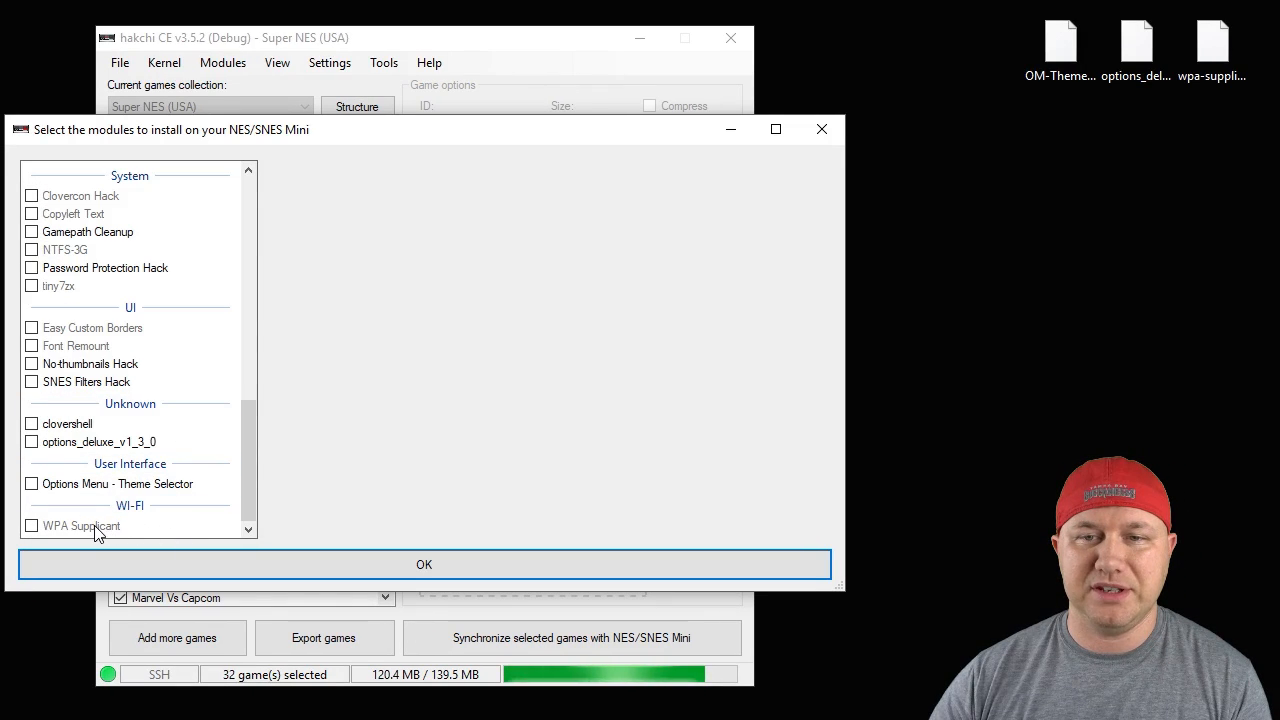
click(116, 484)
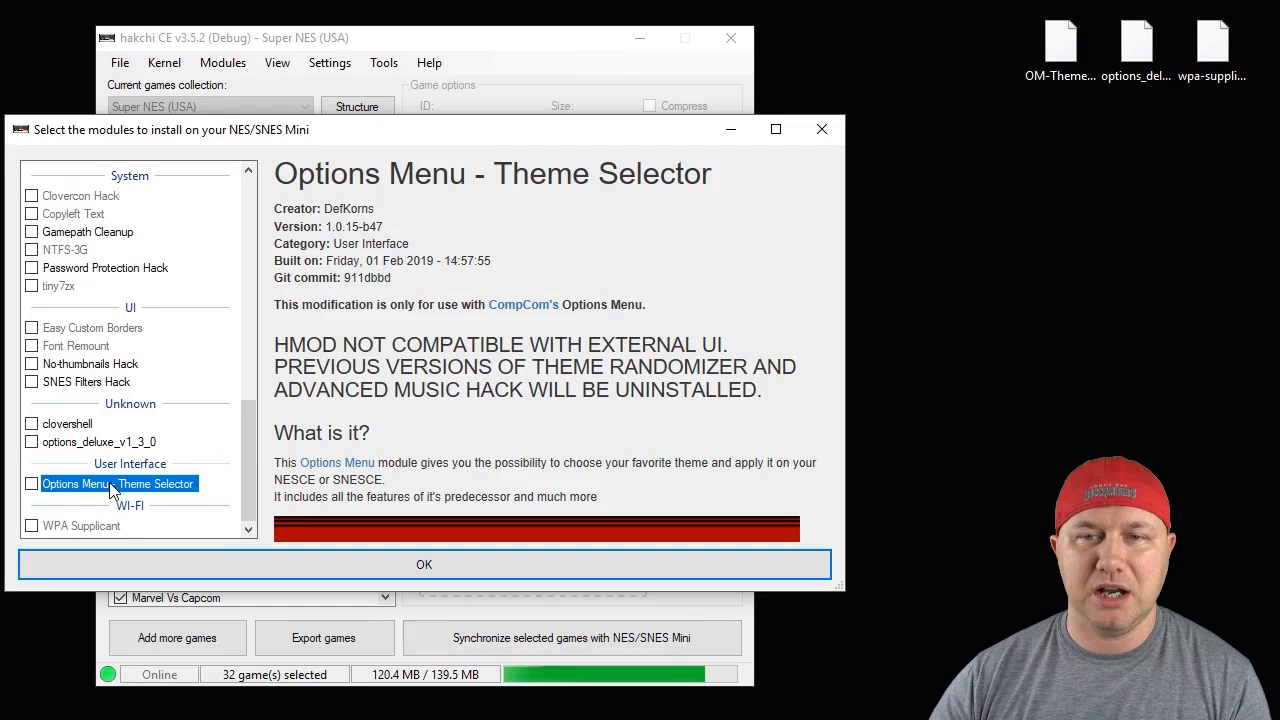
click(96, 442)
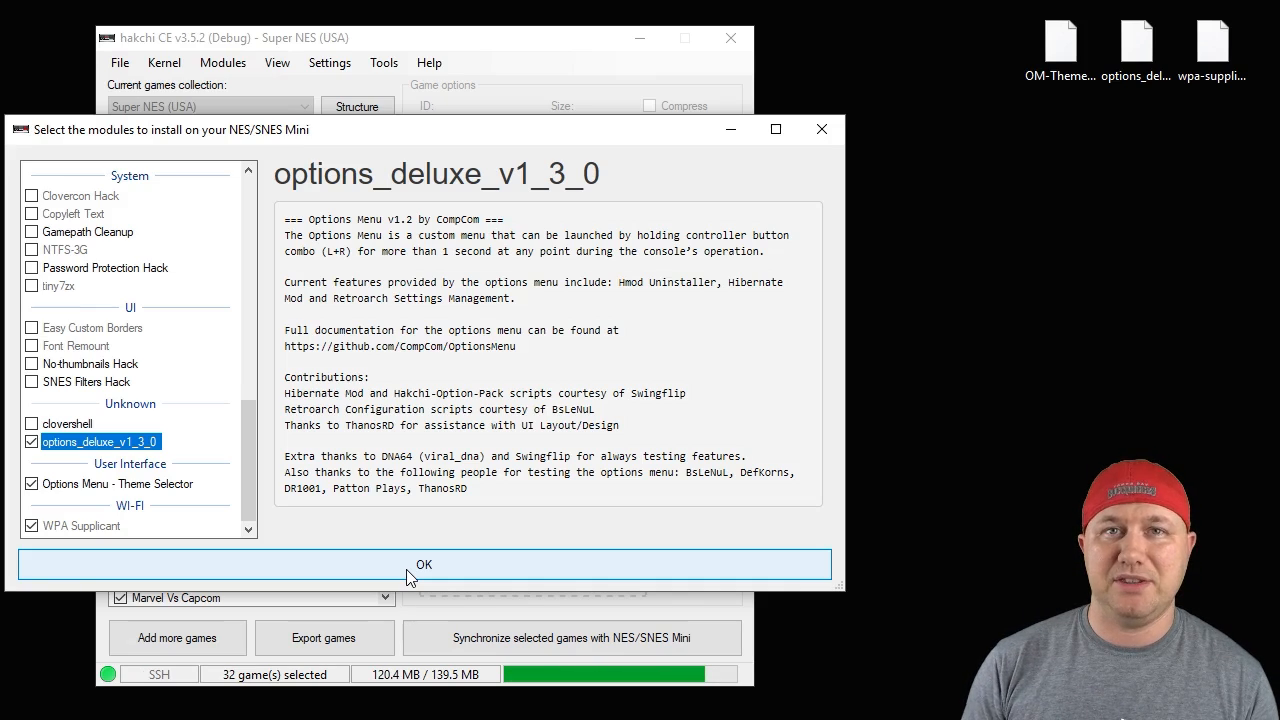
click(424, 564)
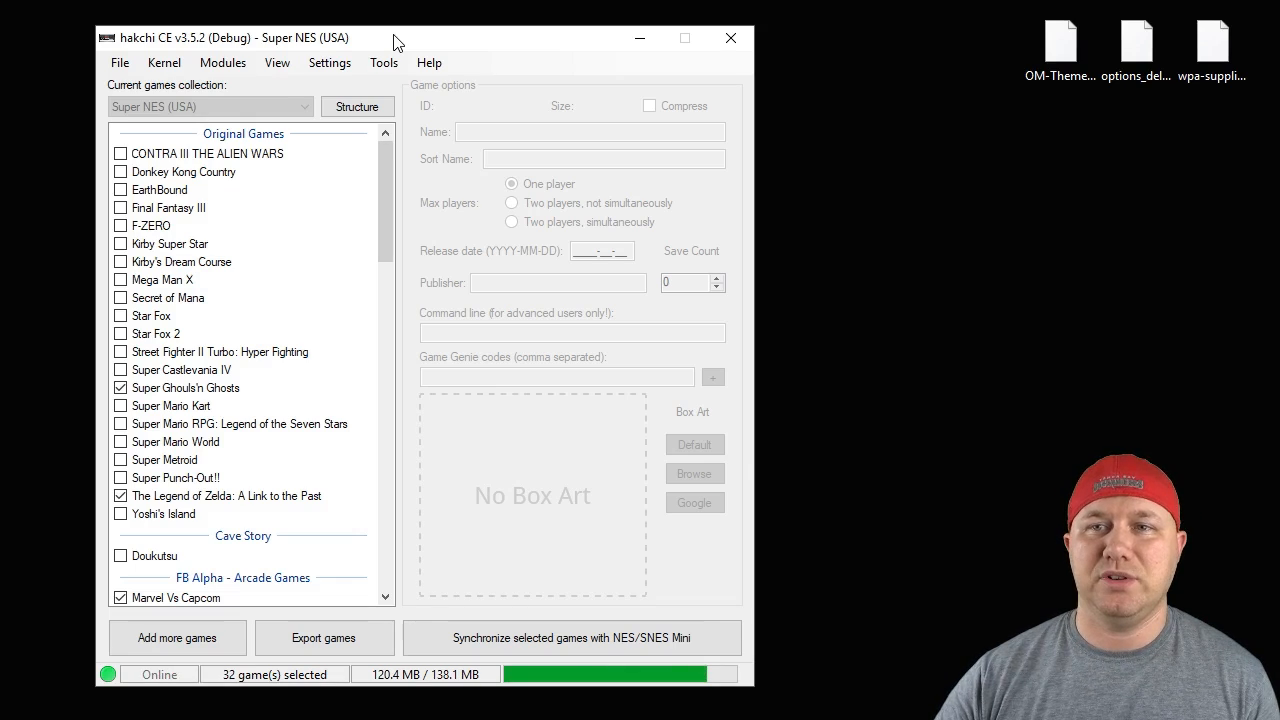
Browse the console over FTP via Tools and navigate into usr/share/themes, then its snes folder
click(384, 62)
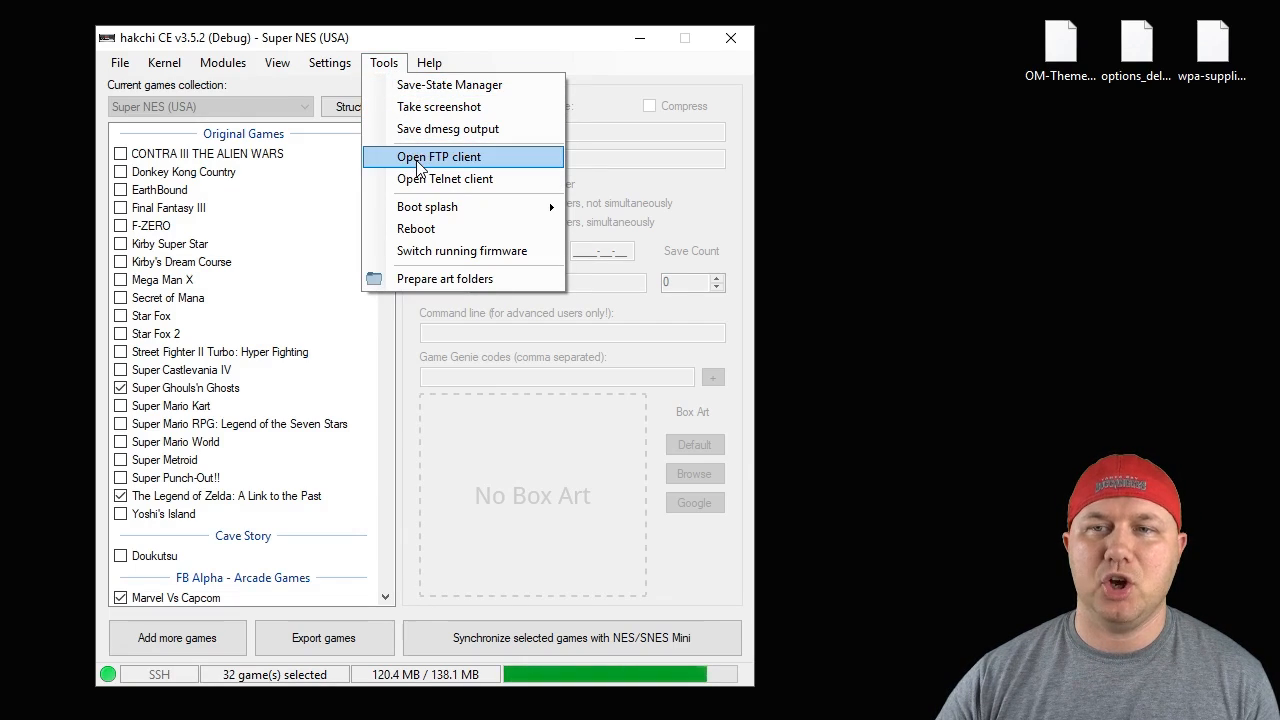
click(438, 156)
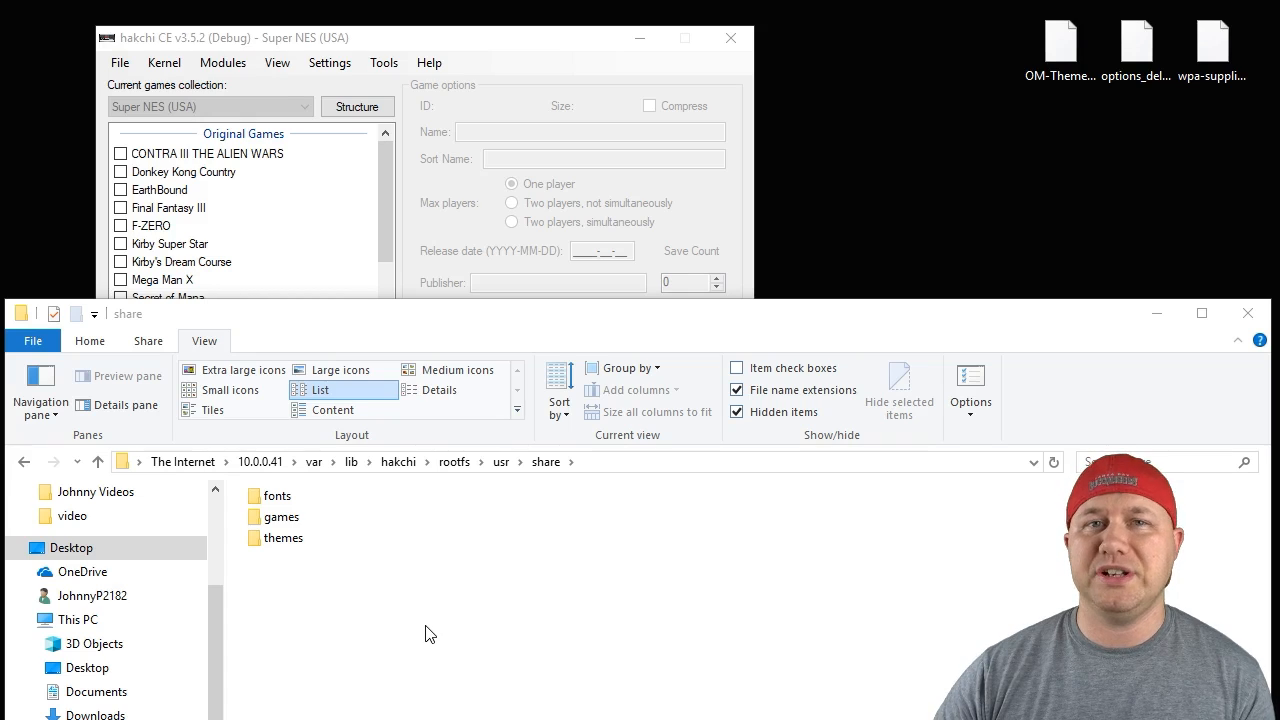
mouse_move(392, 648)
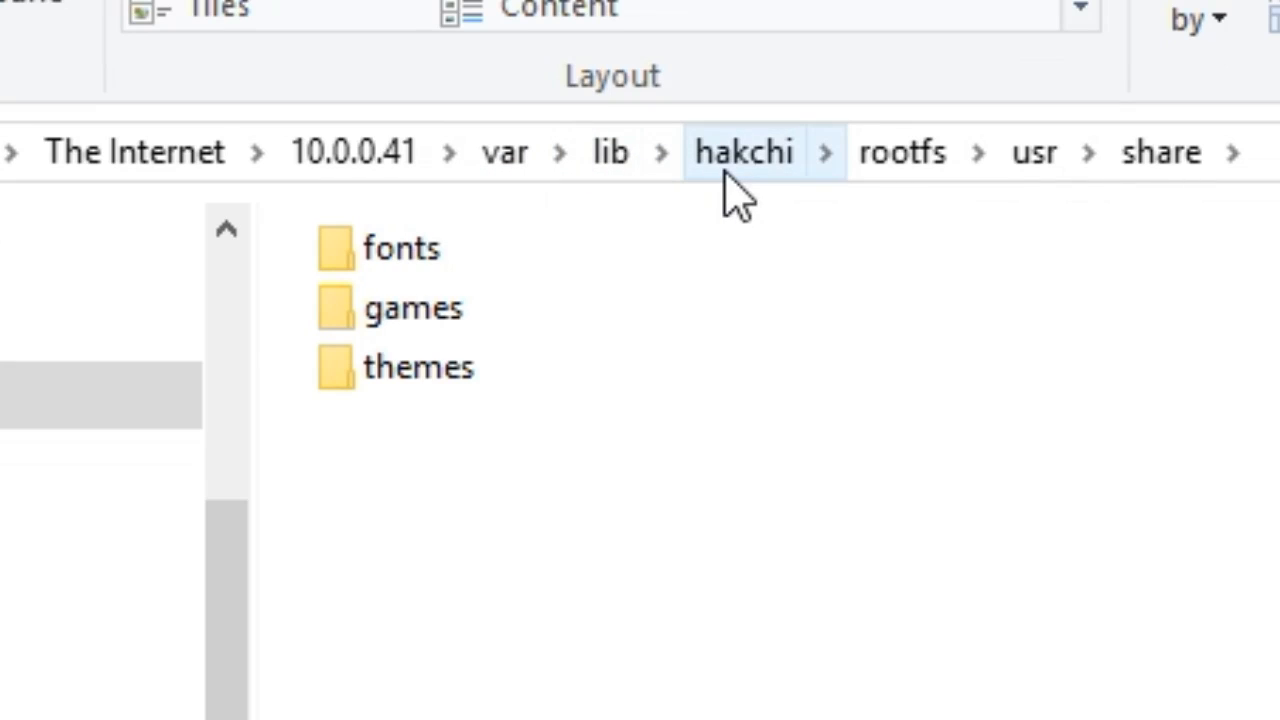
mouse_move(1036, 152)
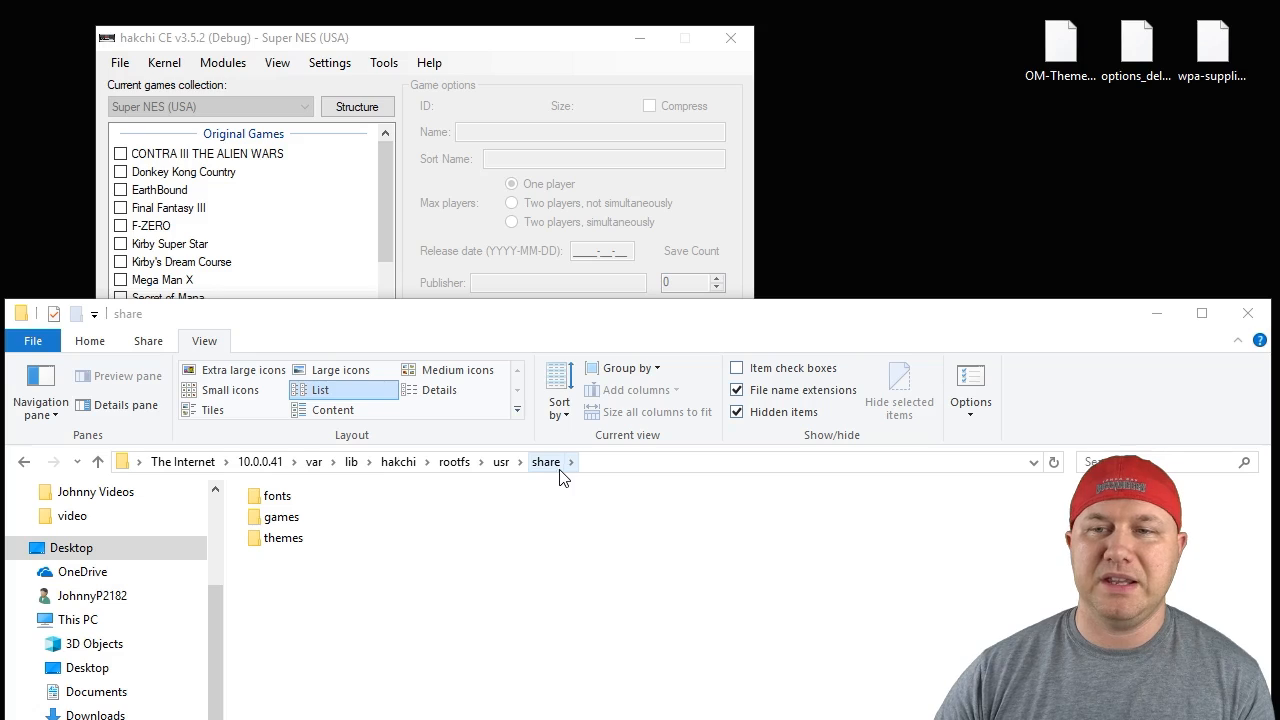
click(282, 538)
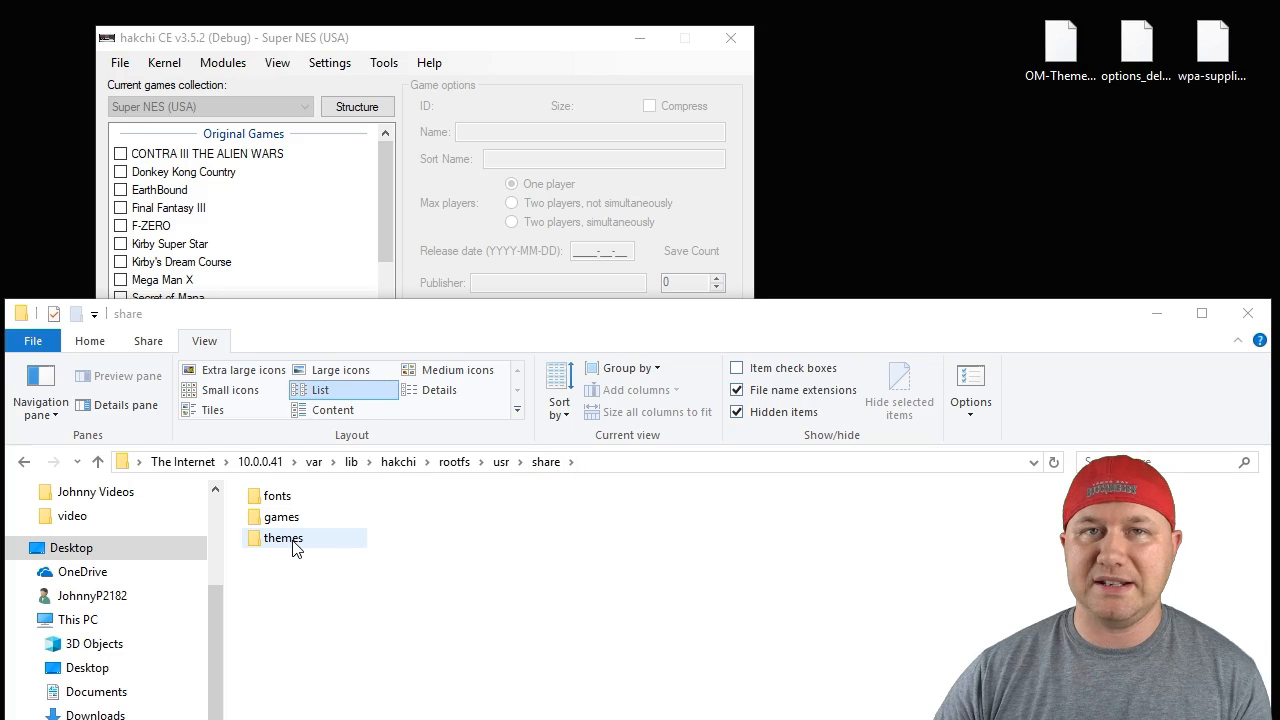
double_click(282, 536)
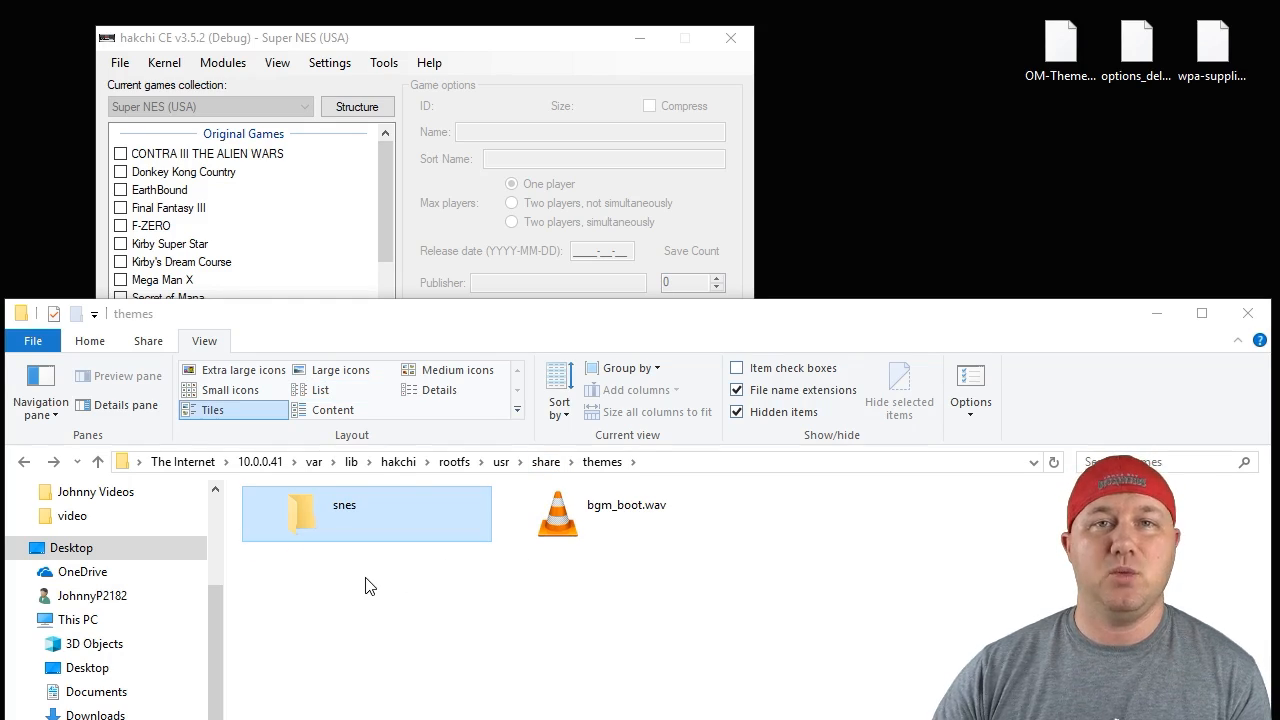
mouse_move(352, 516)
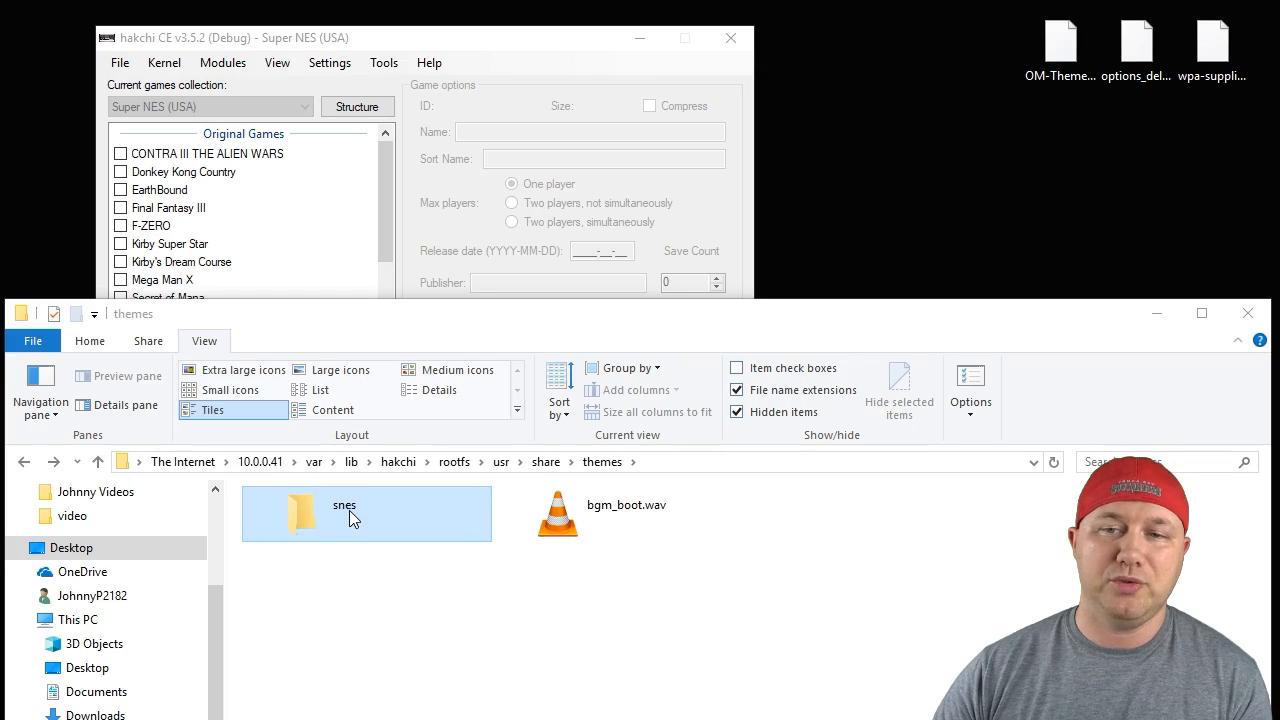
double_click(344, 510)
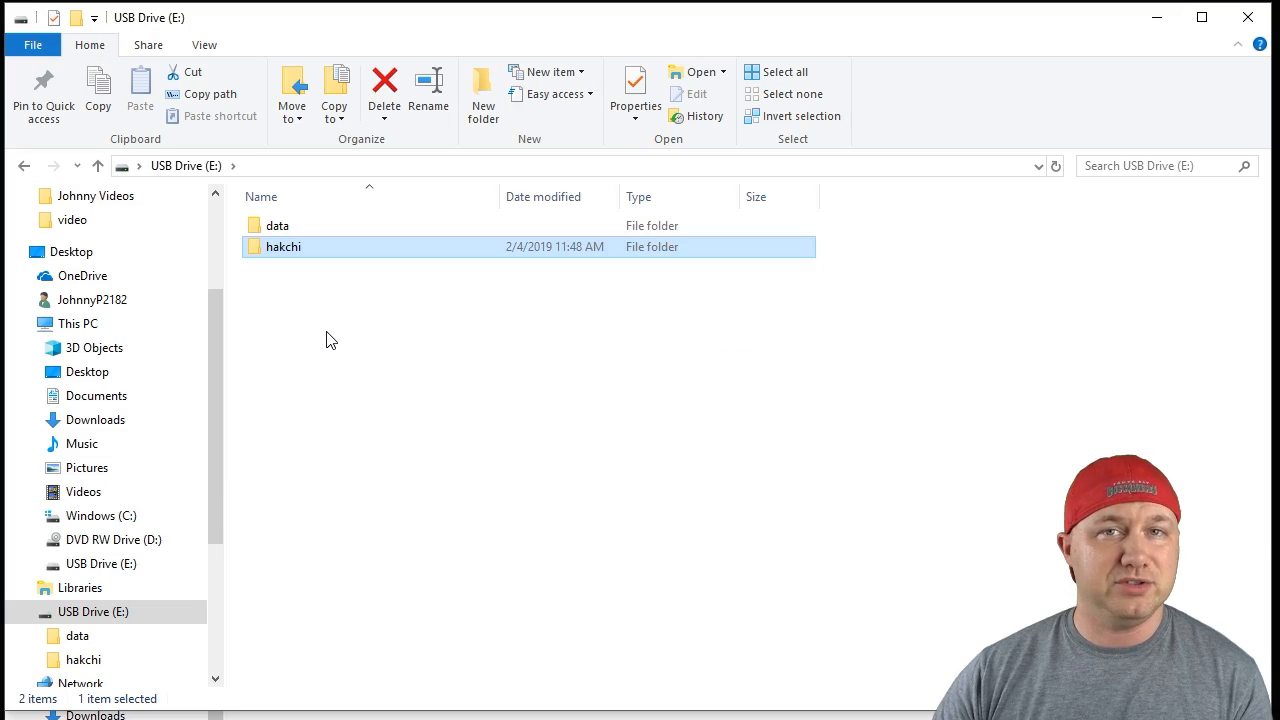
mouse_move(300, 260)
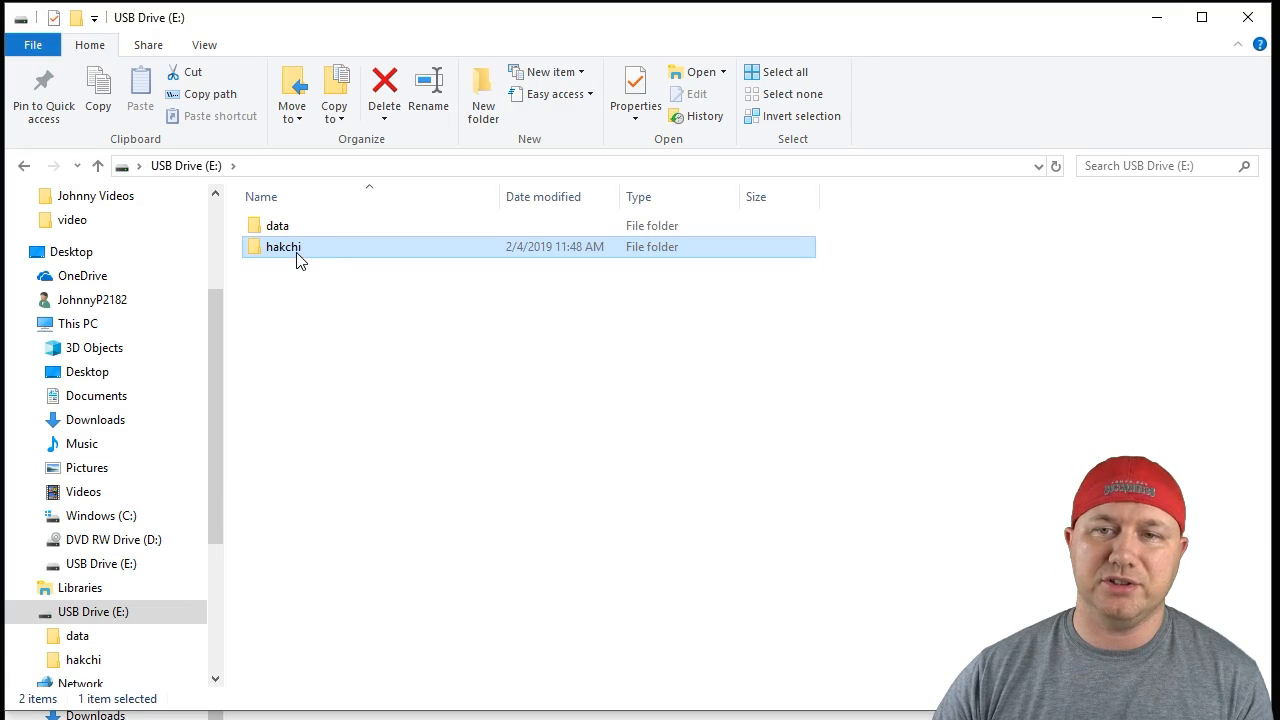
Create a new folder named snes inside the USB drive's hakchi\themes folder
double_click(284, 248)
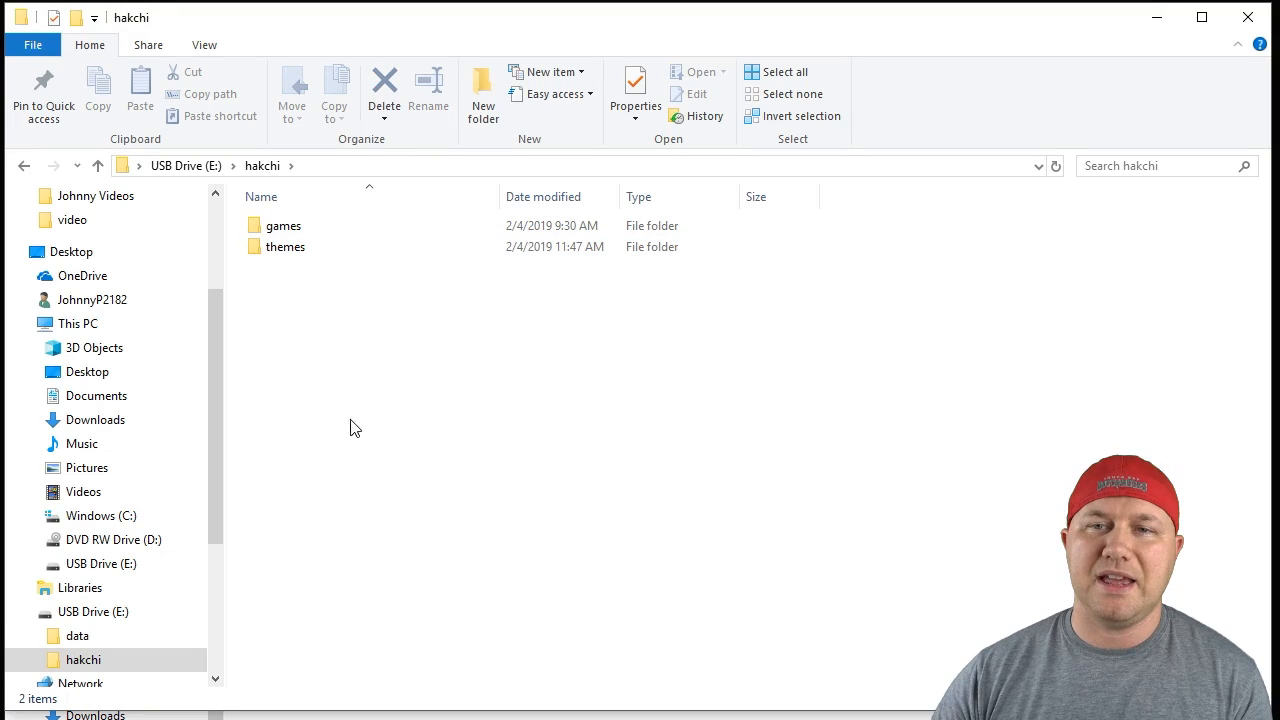
mouse_move(296, 258)
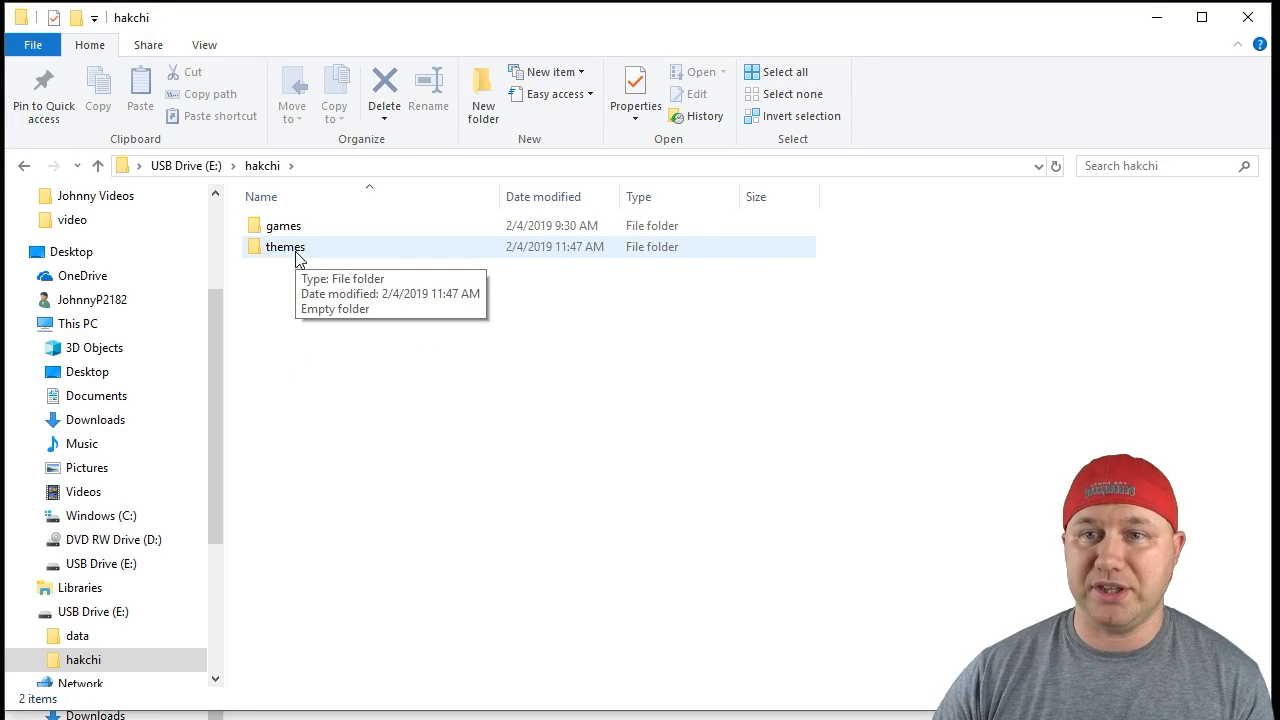
double_click(284, 248)
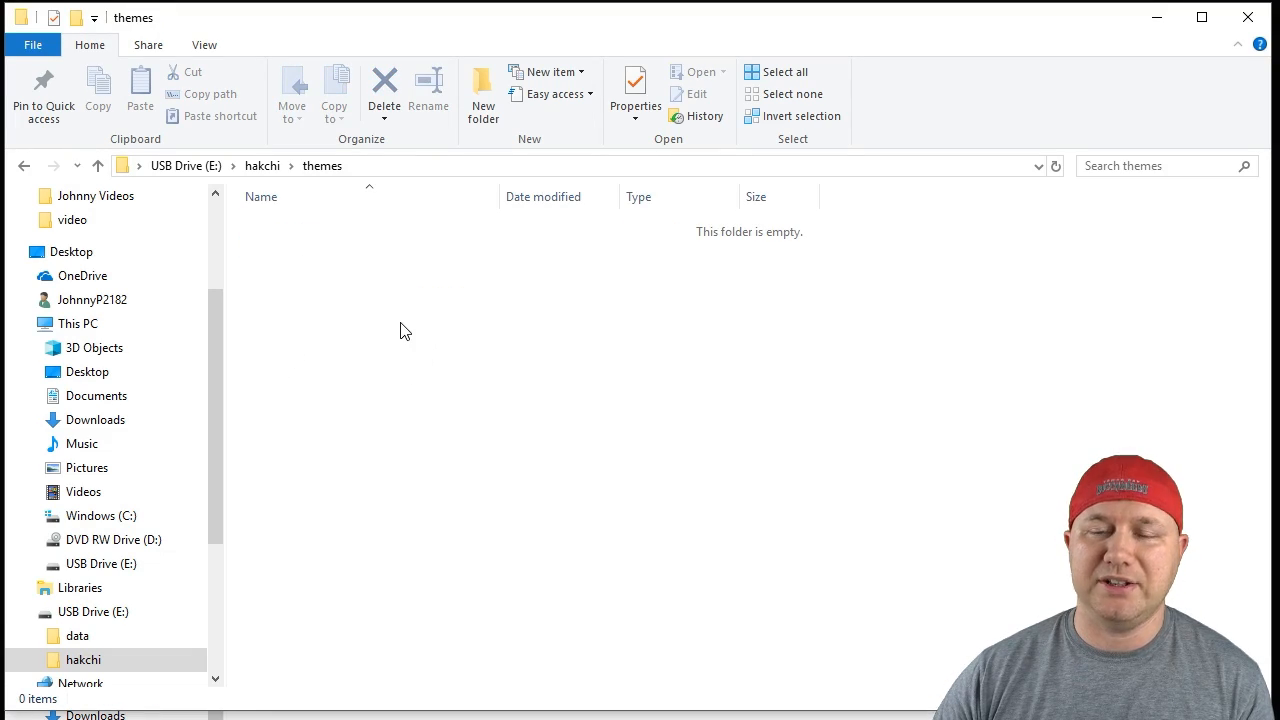
right_click(404, 330)
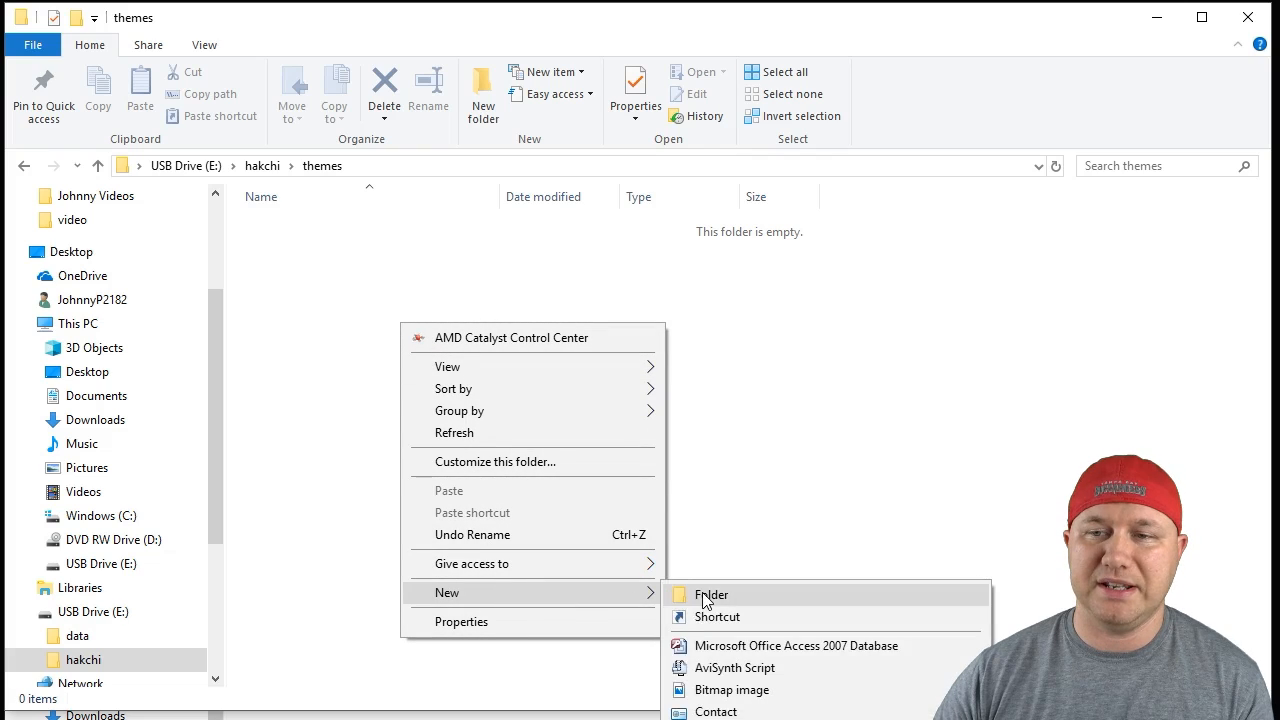
click(712, 594)
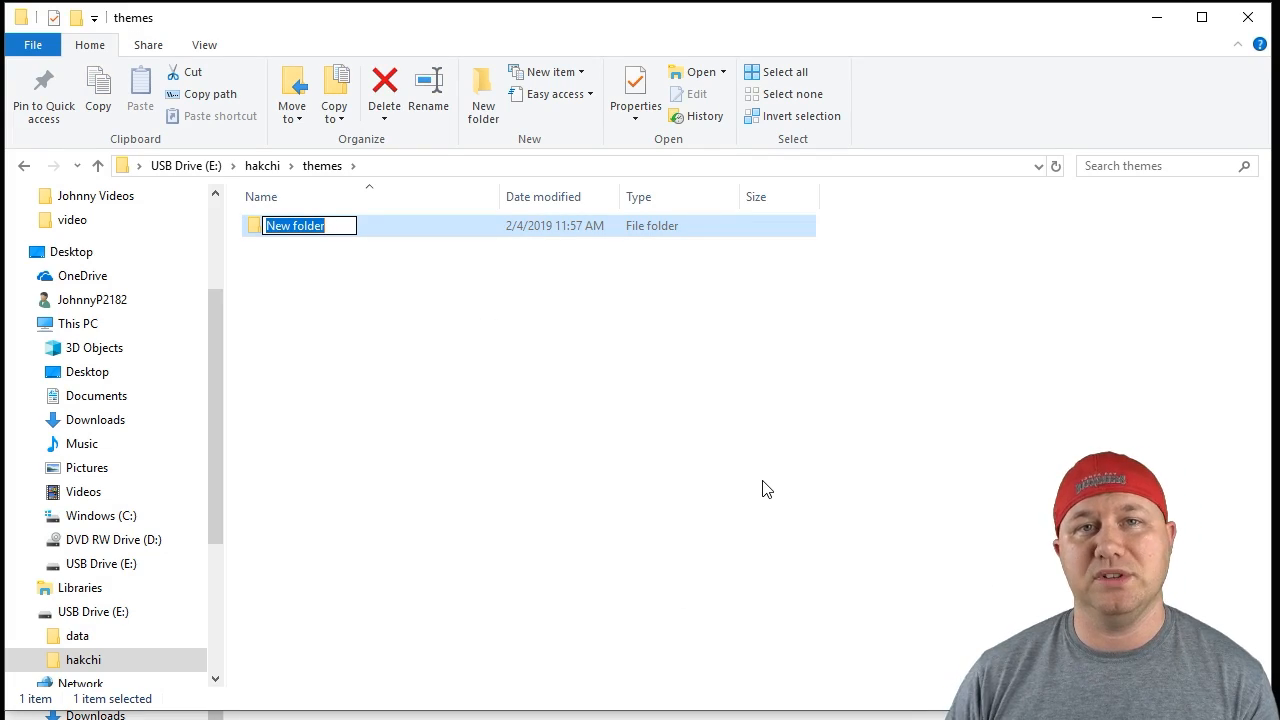
text(snes)
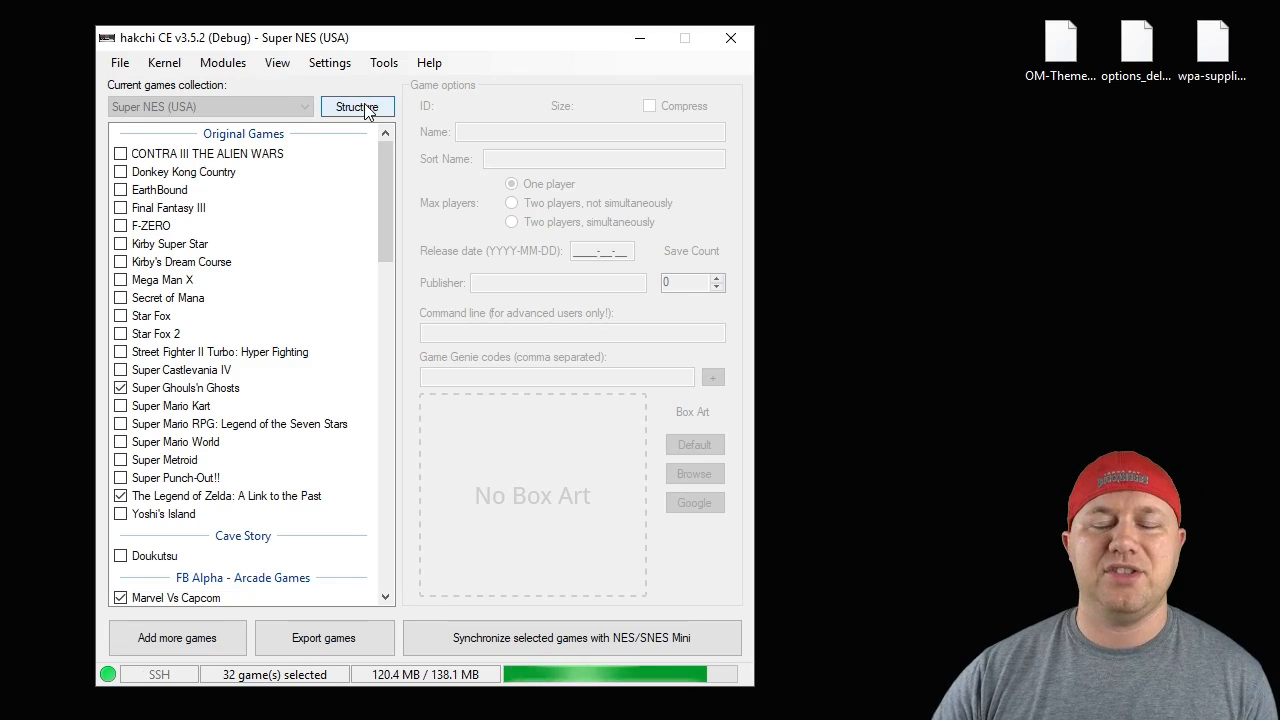
Switch Structure to Custom - Use folders manager and view the Nintendo Entertainment System folder's games
click(356, 108)
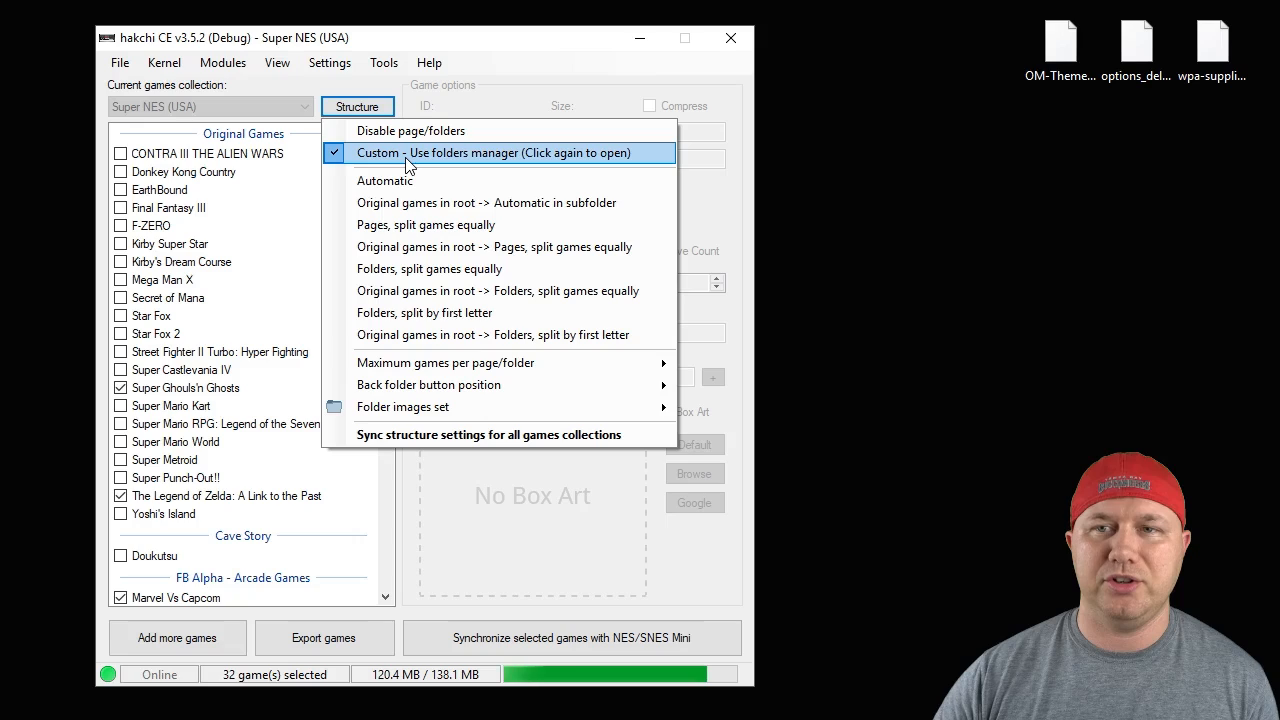
click(492, 152)
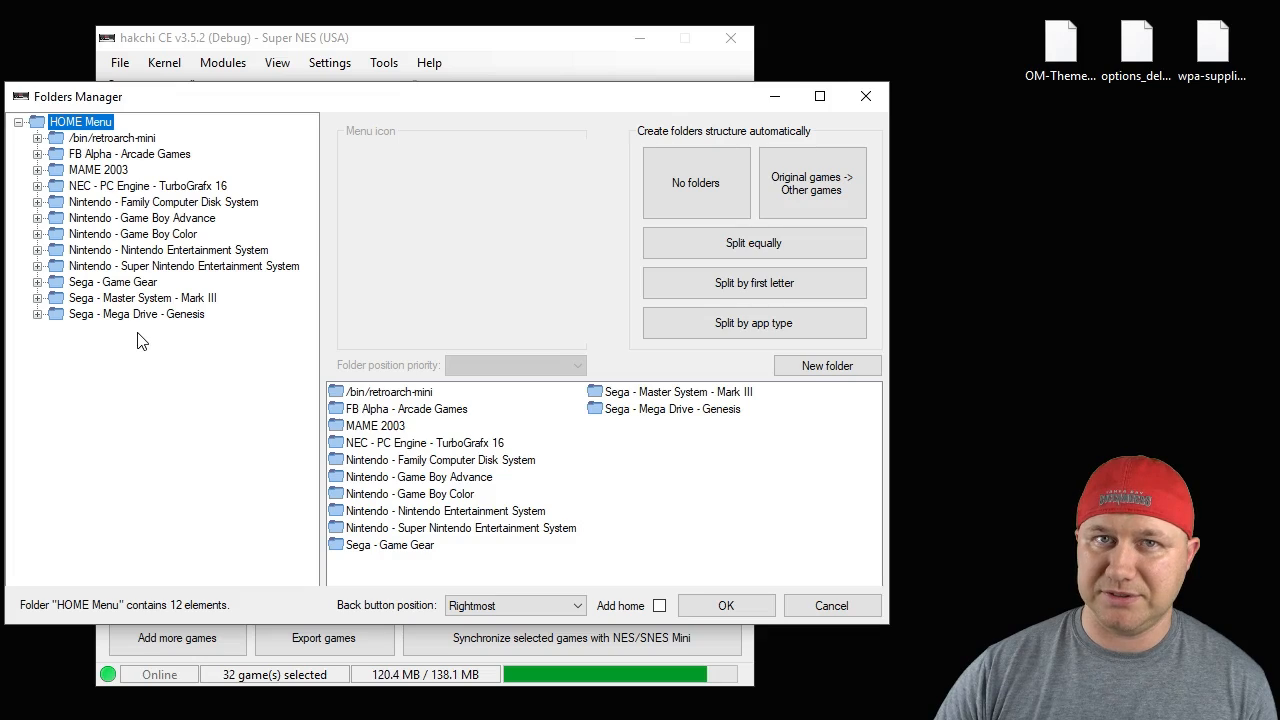
click(168, 248)
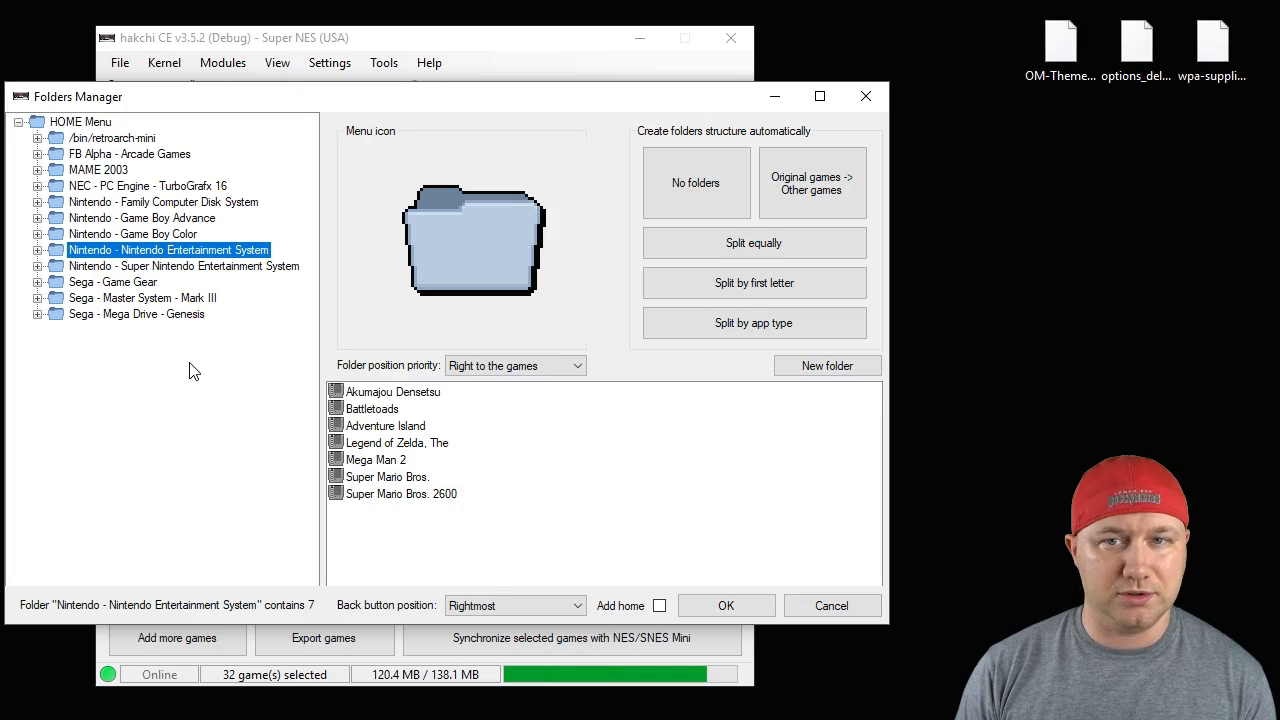
mouse_move(196, 356)
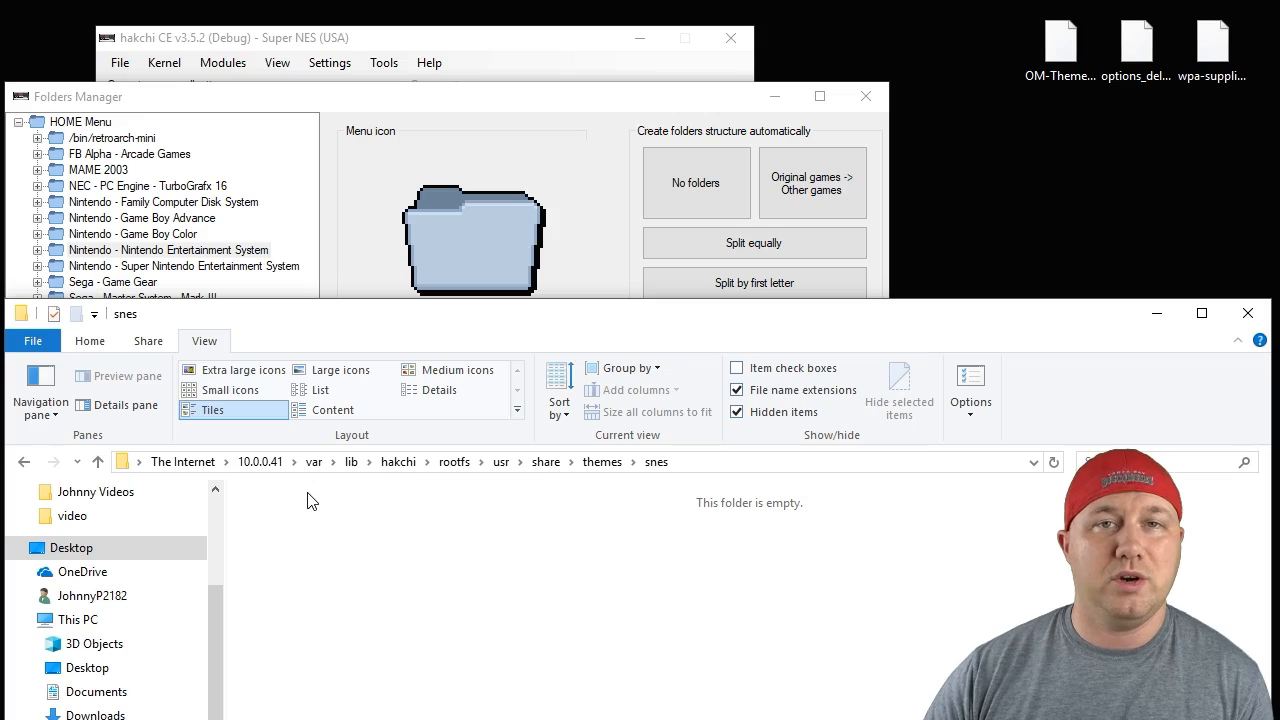
Create a theme folder named nintendo_-_nintendo_entertainment_system in snes, copying the NES folder name from the folders manager
right_click(312, 500)
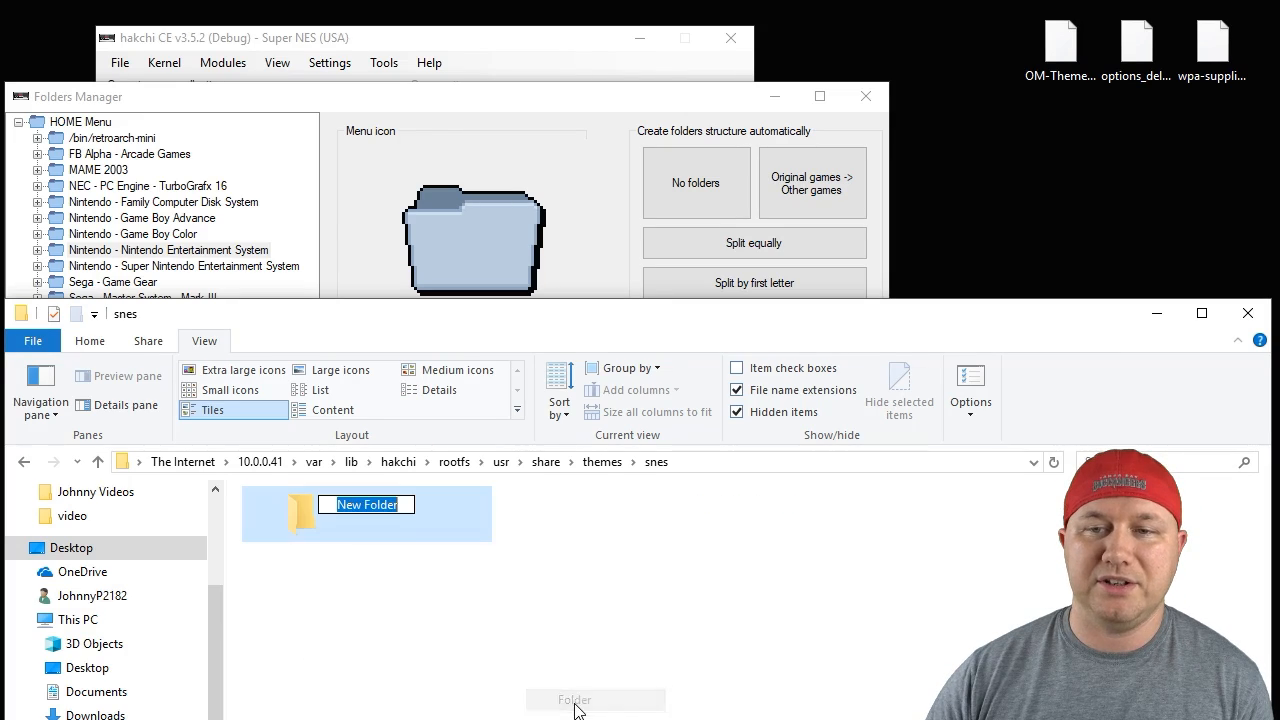
click(168, 248)
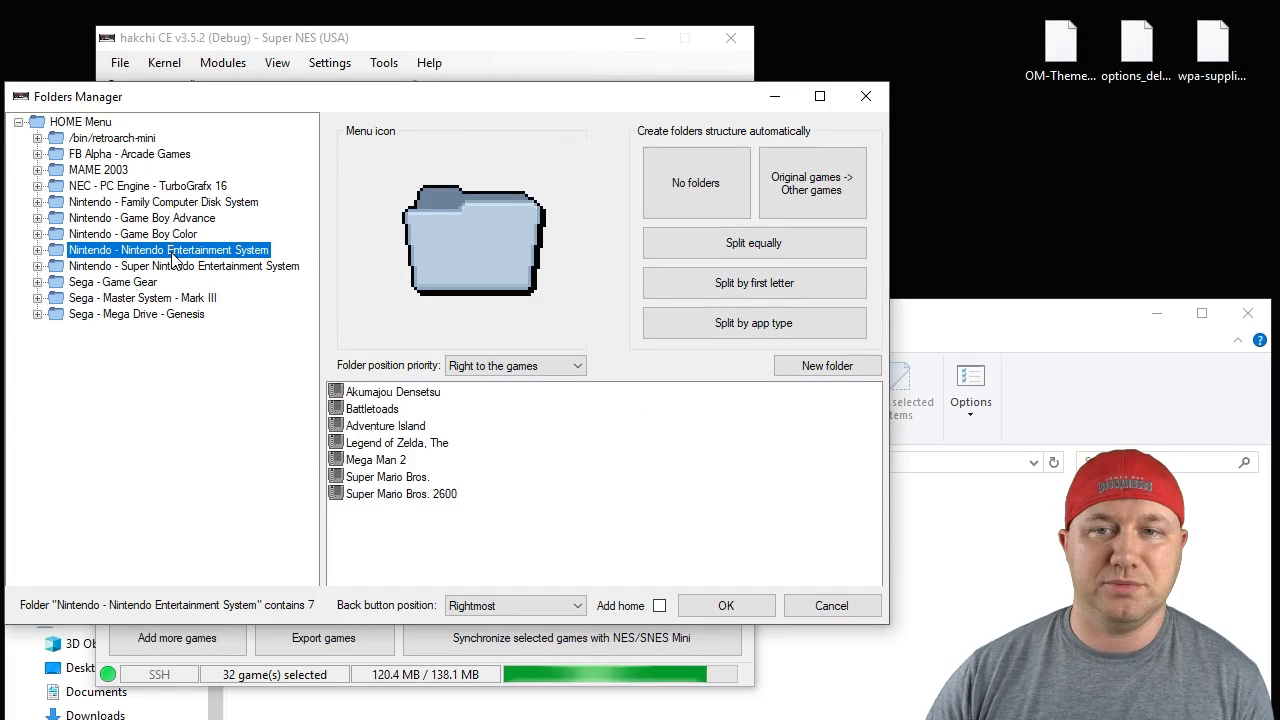
double_click(168, 248)
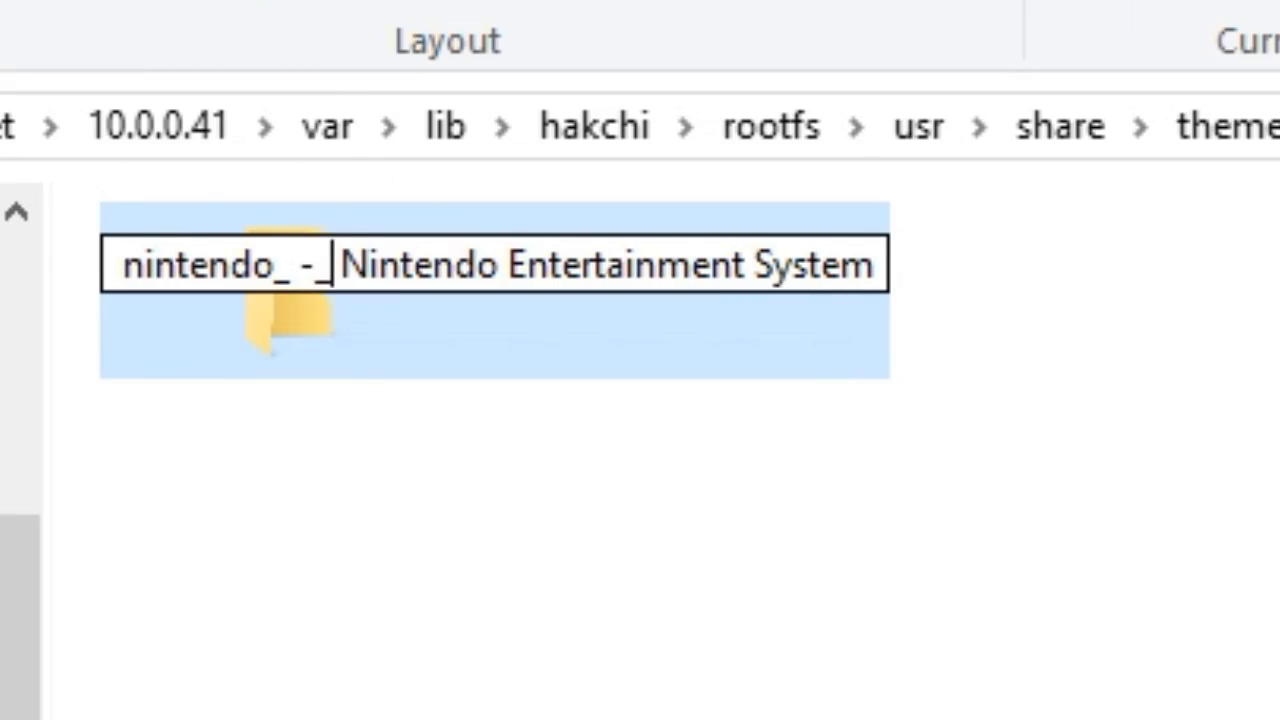
text(nintendo_entertainment_)
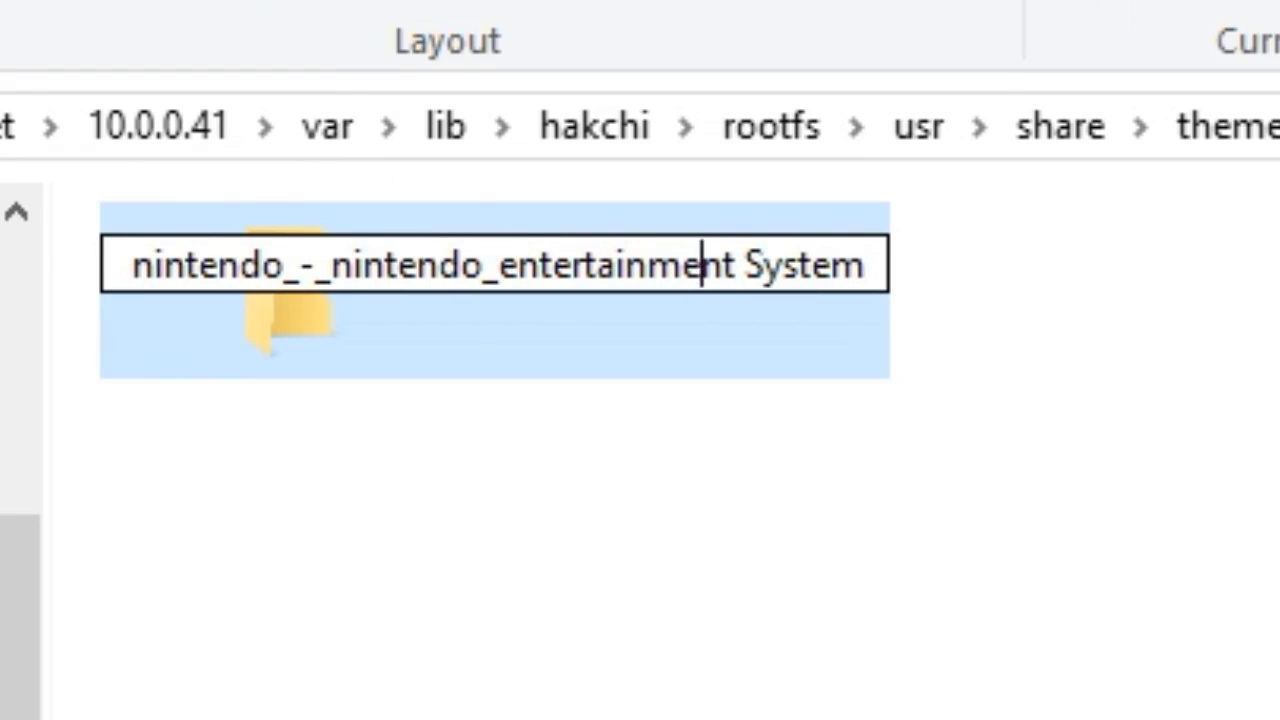
key(Enter)
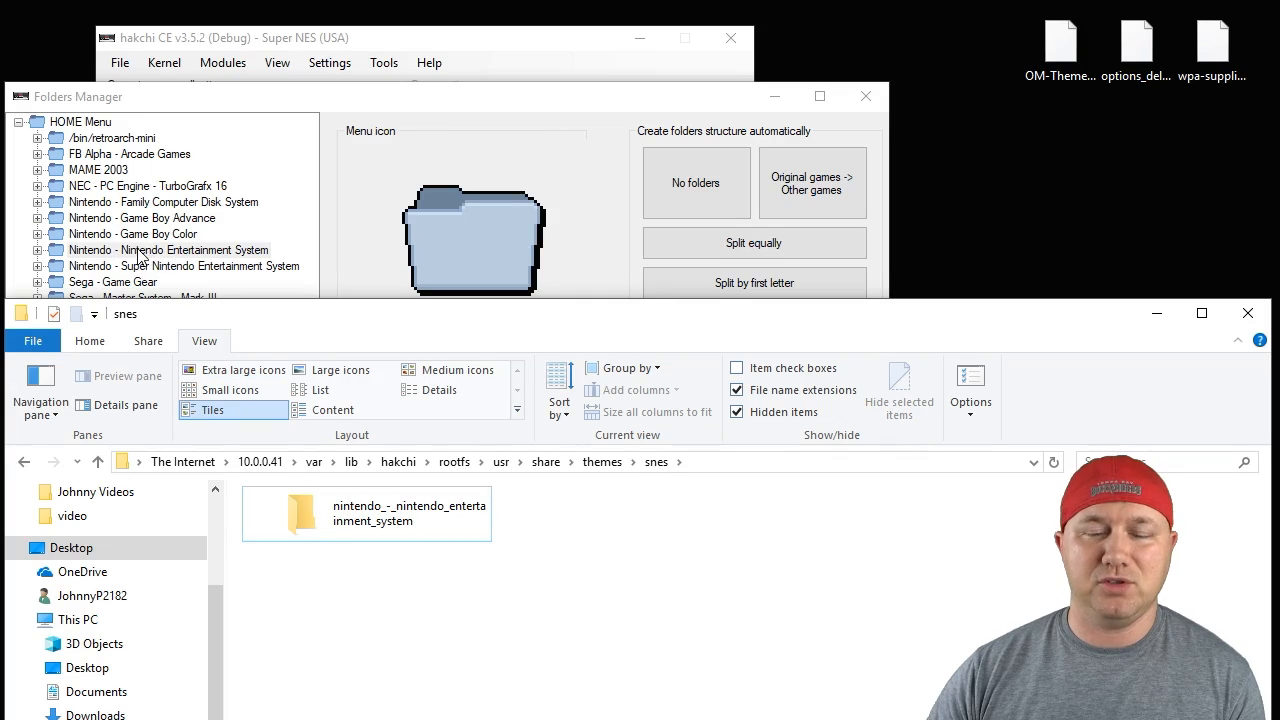
mouse_move(396, 568)
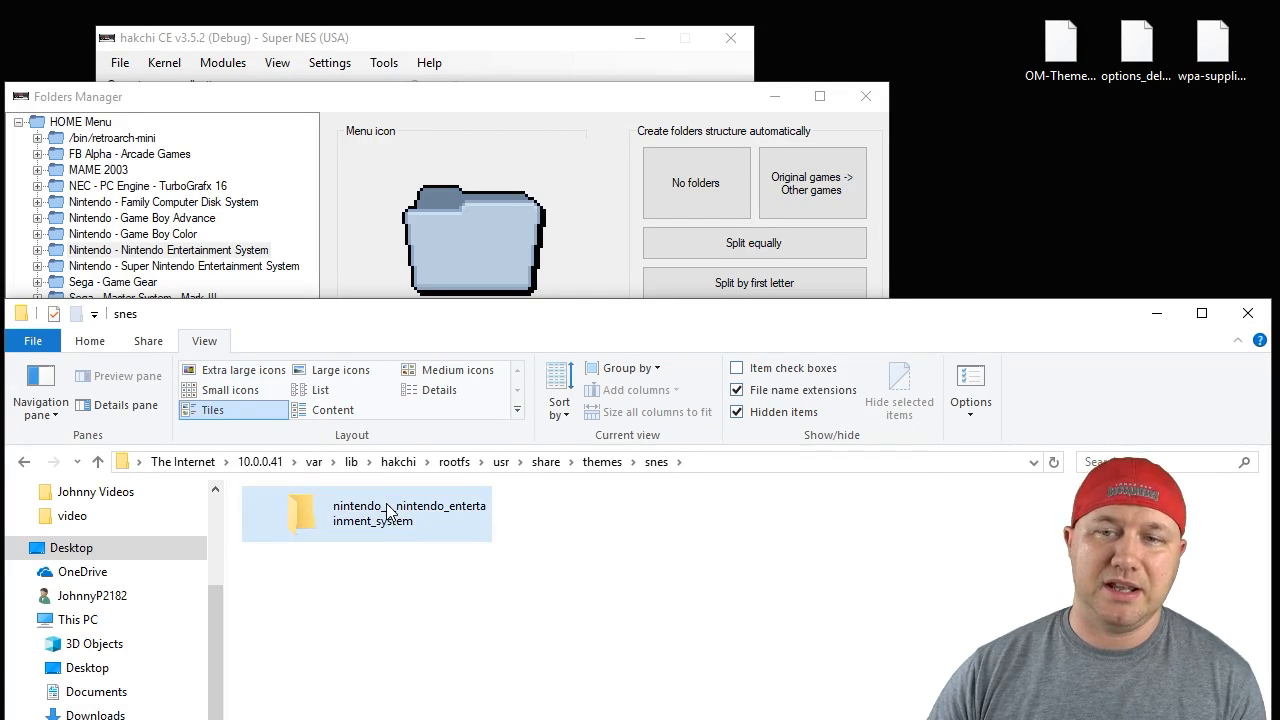
double_click(364, 512)
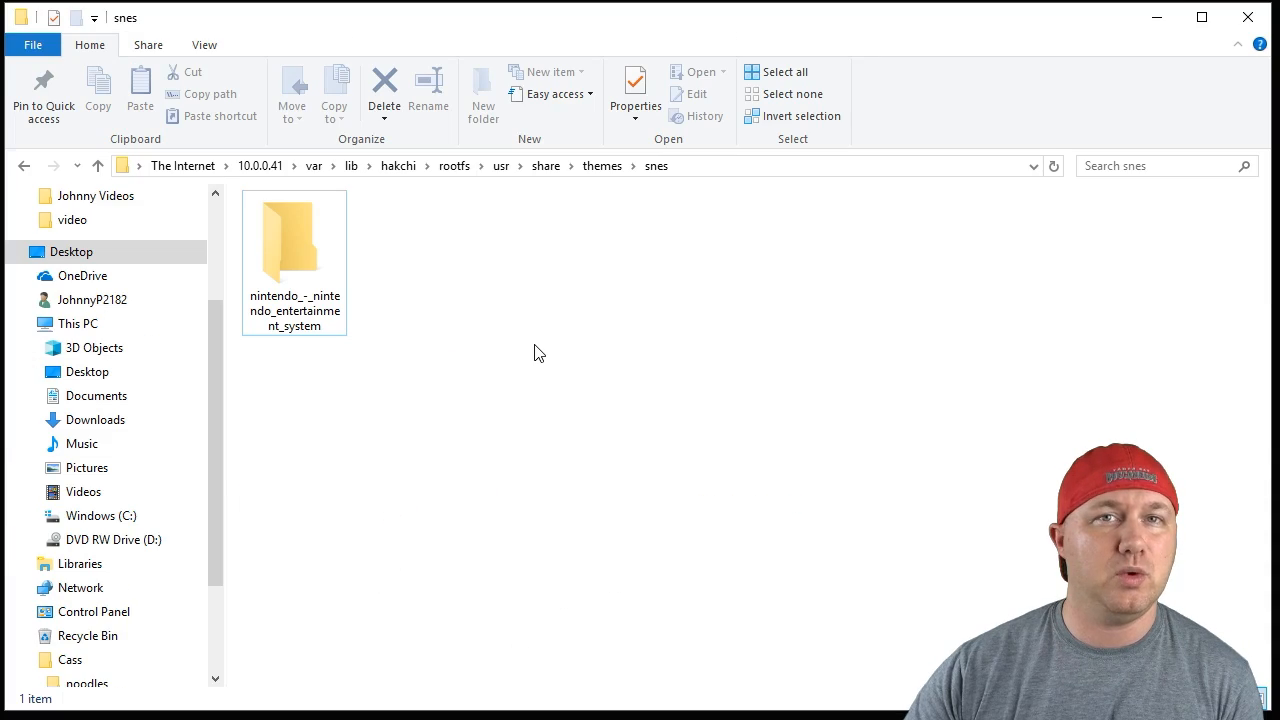
mouse_move(532, 346)
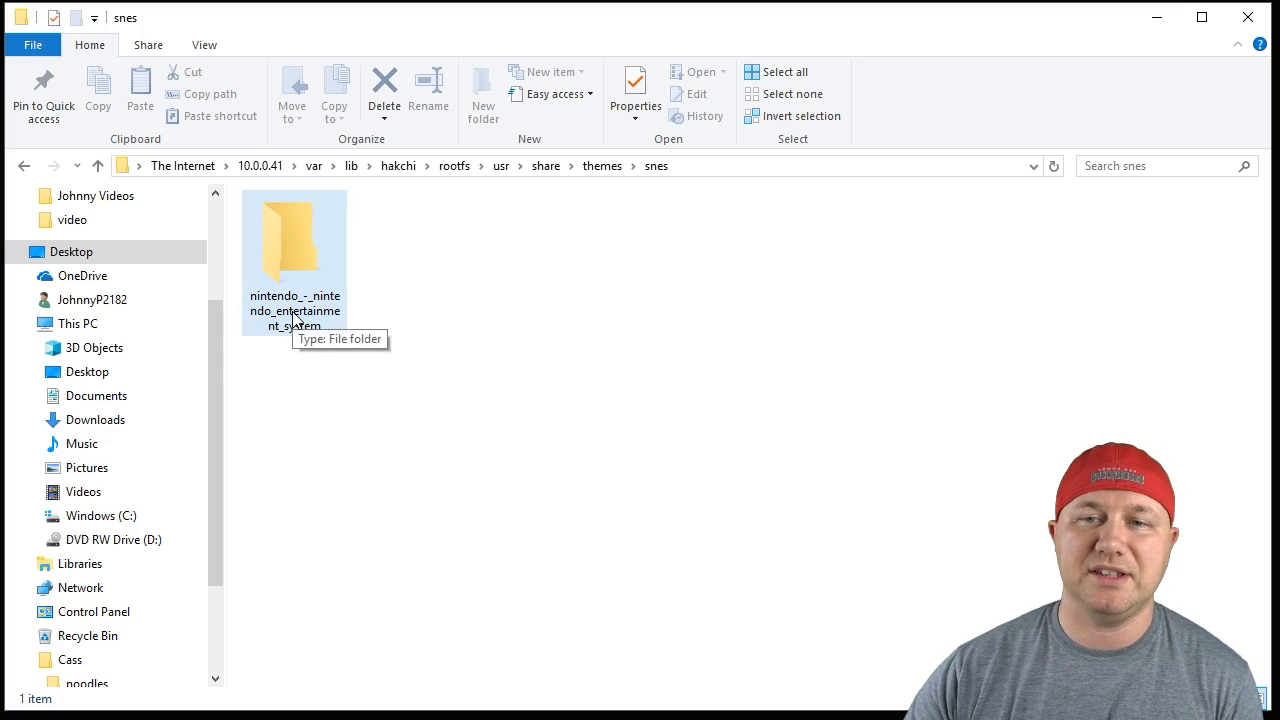
click(294, 240)
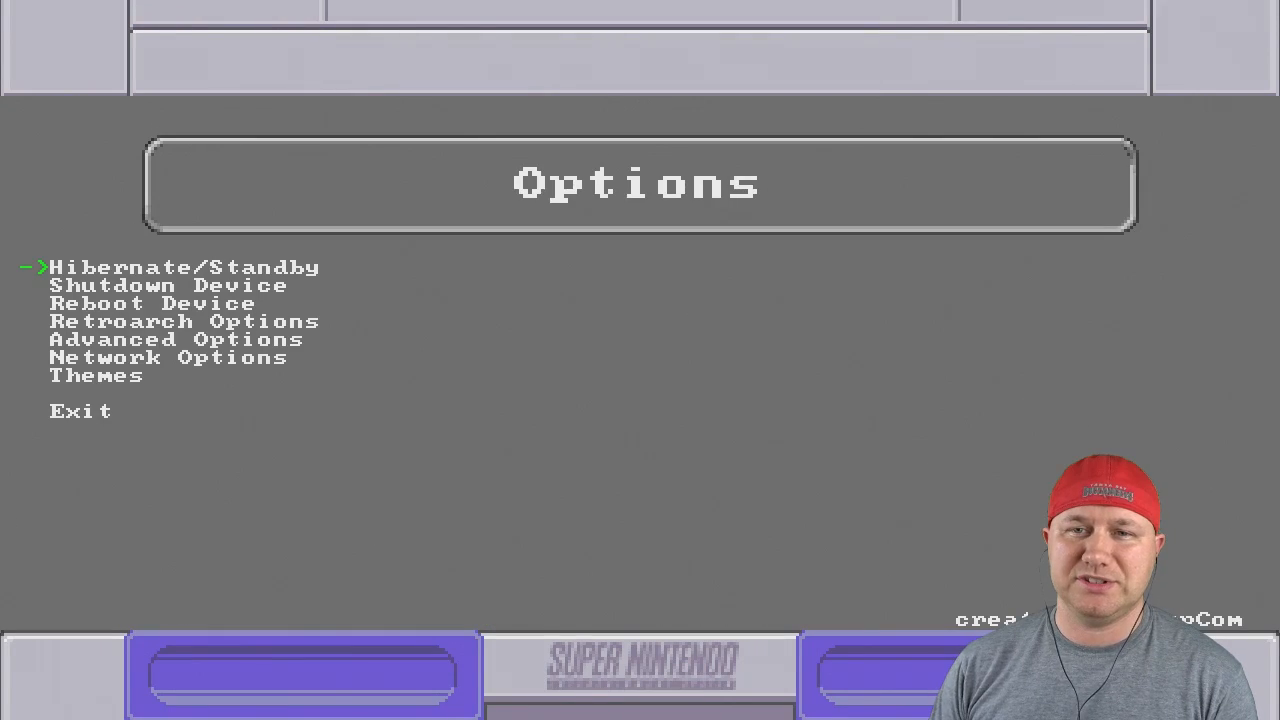
Move down the console's Options menu to Themes and enter the Theme Selector, highlighting Refresh
key(Down)
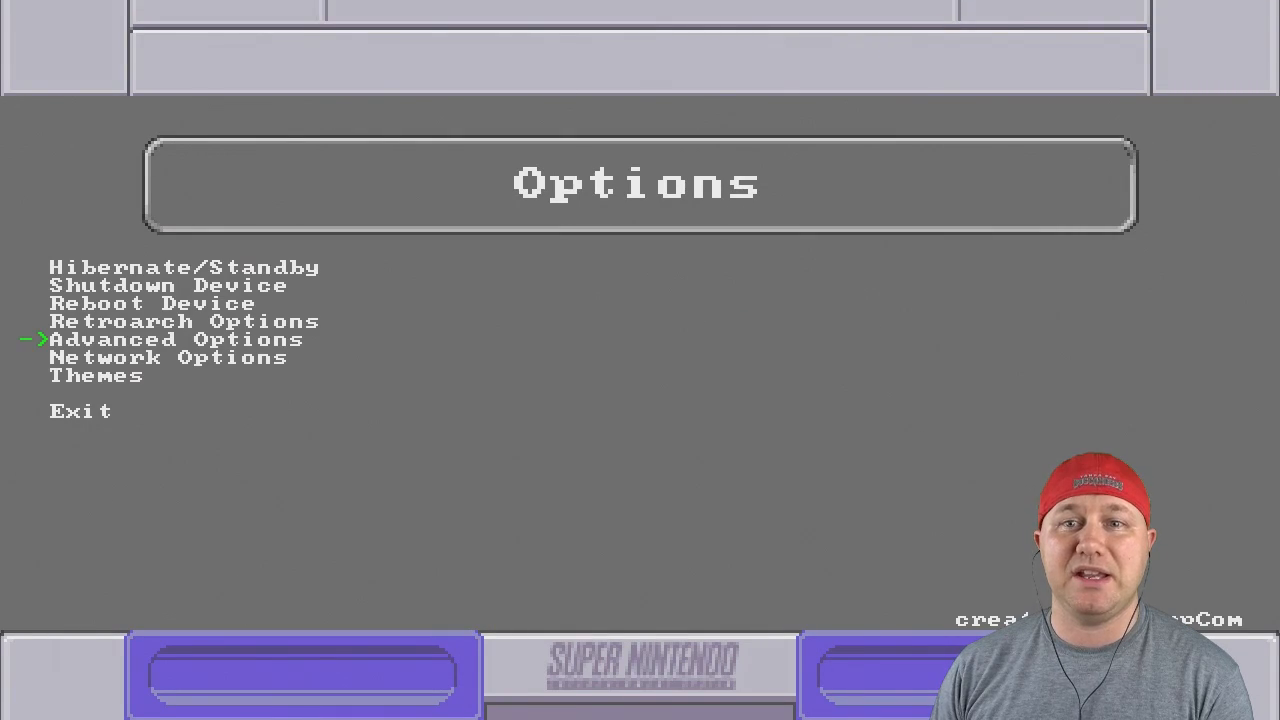
key(down)
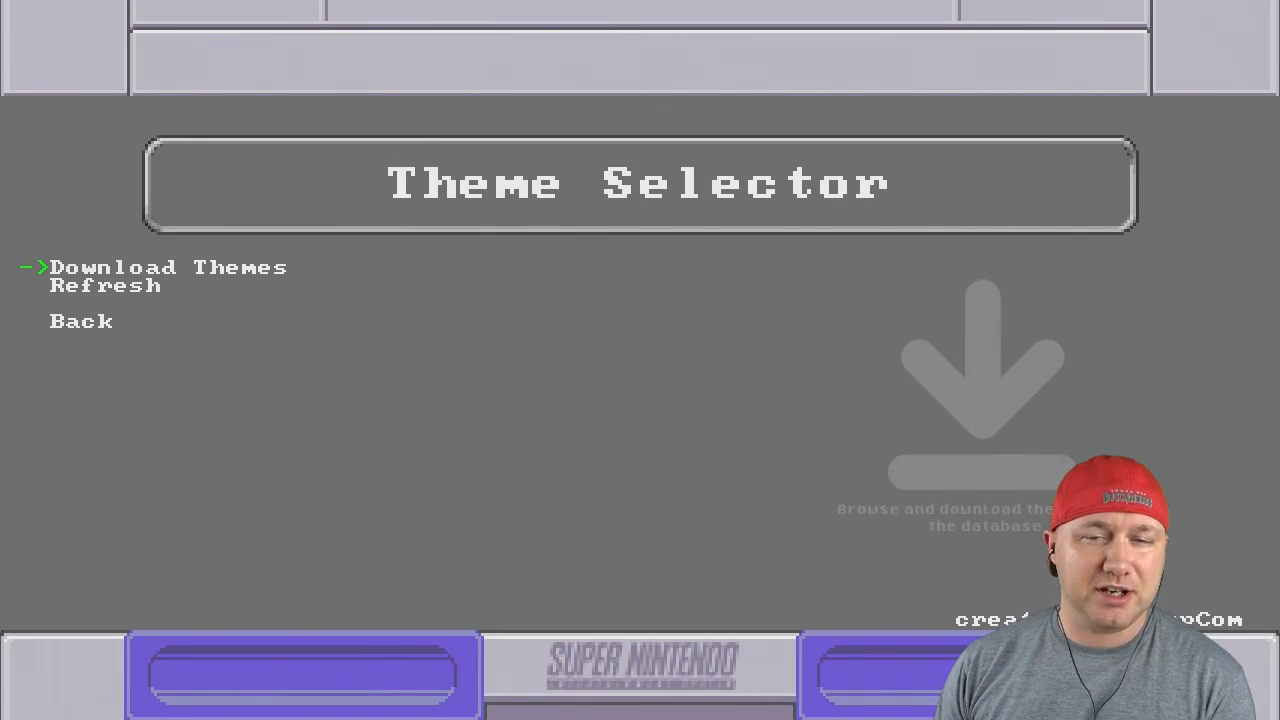
key(down)
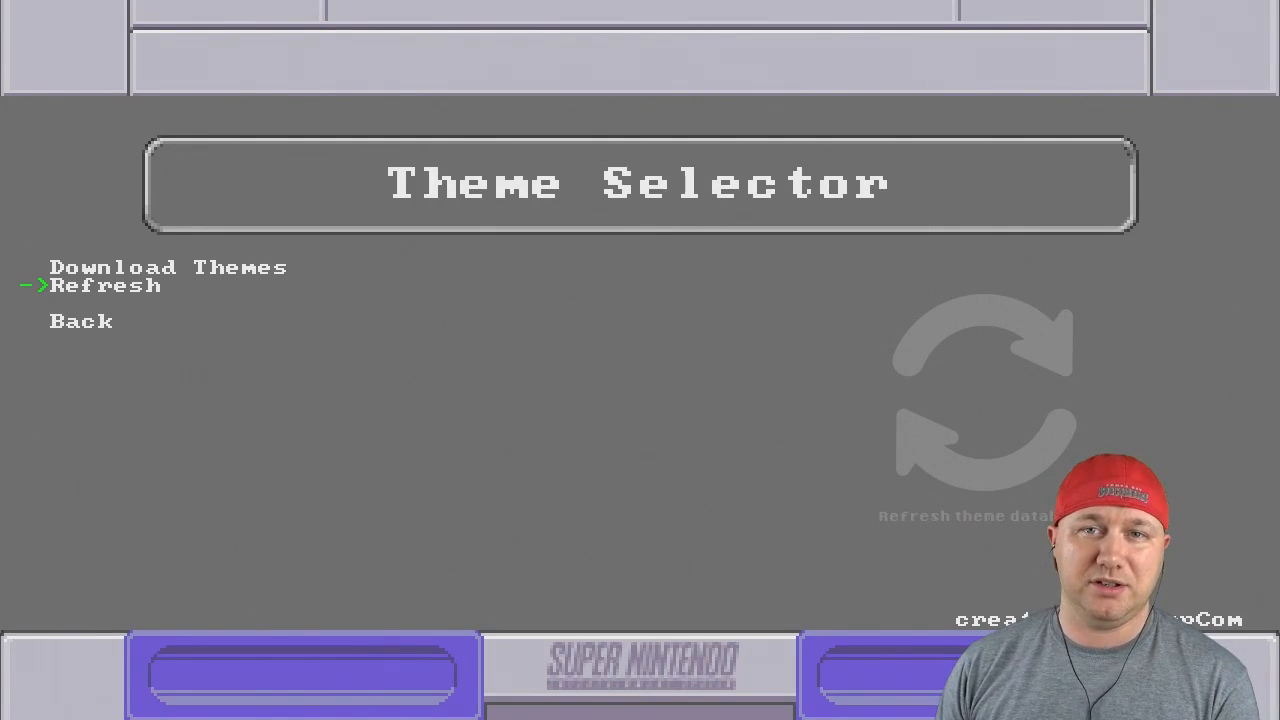
Choose Download Themes and download All SNES Themes so they appear in the Theme Selector list
key(up)
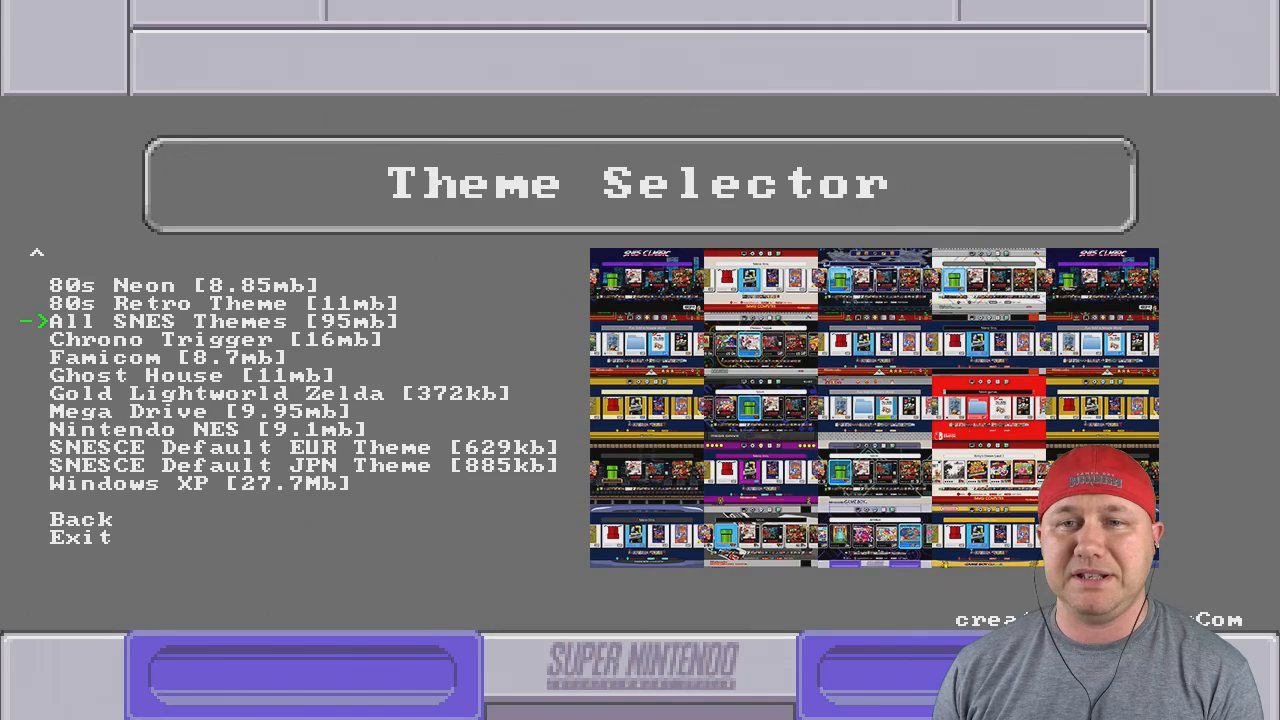
key(down)
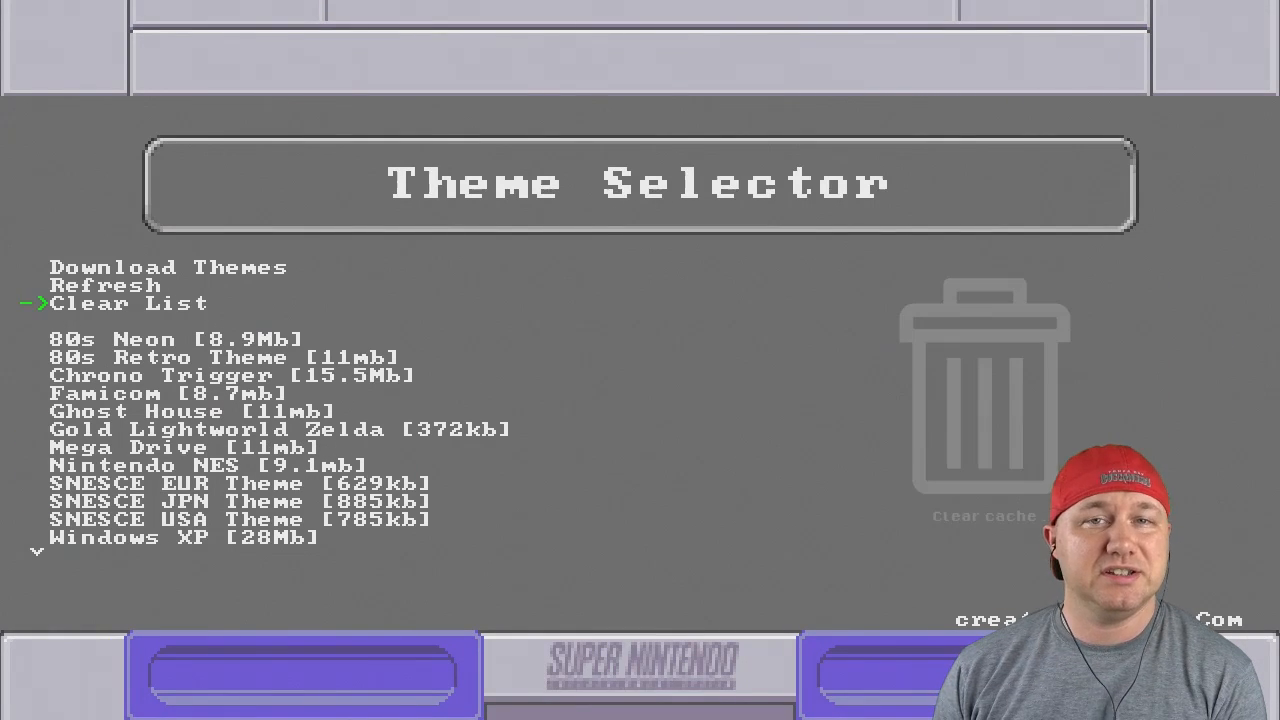
Apply the 80s Neon theme from the downloaded list, adding a Settings entry to the Theme Selector
key(down)
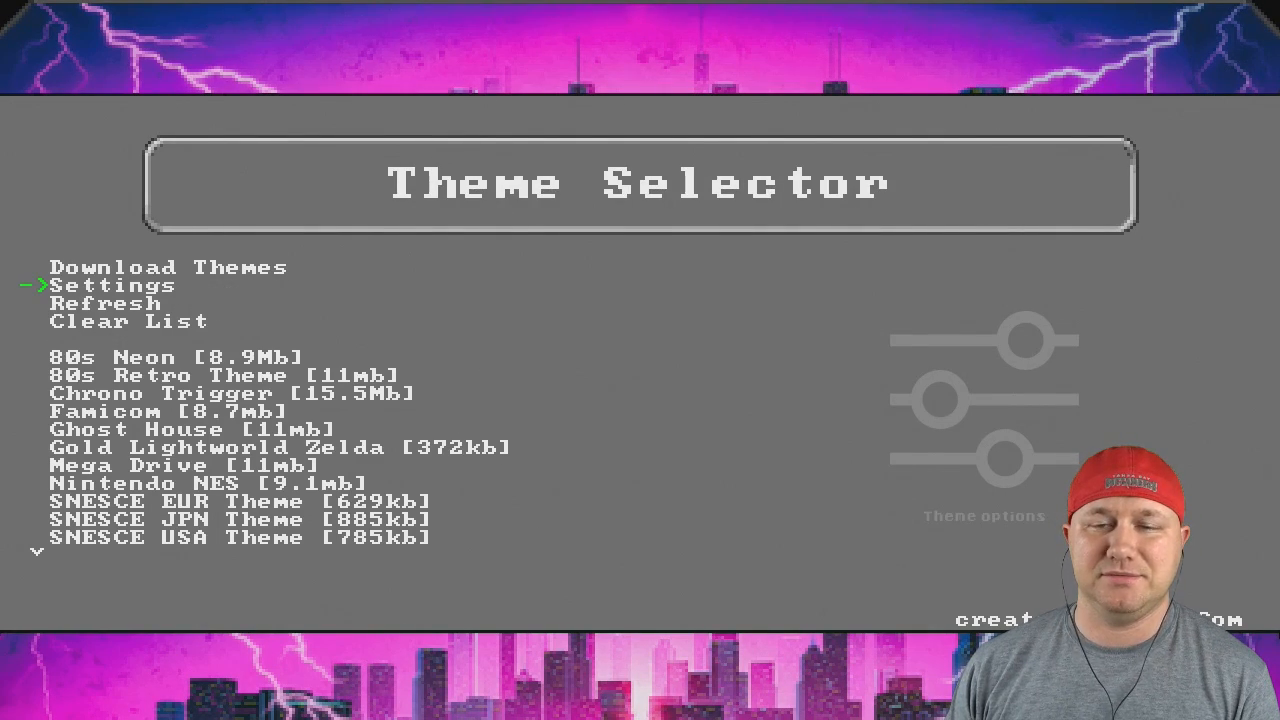
click(116, 284)
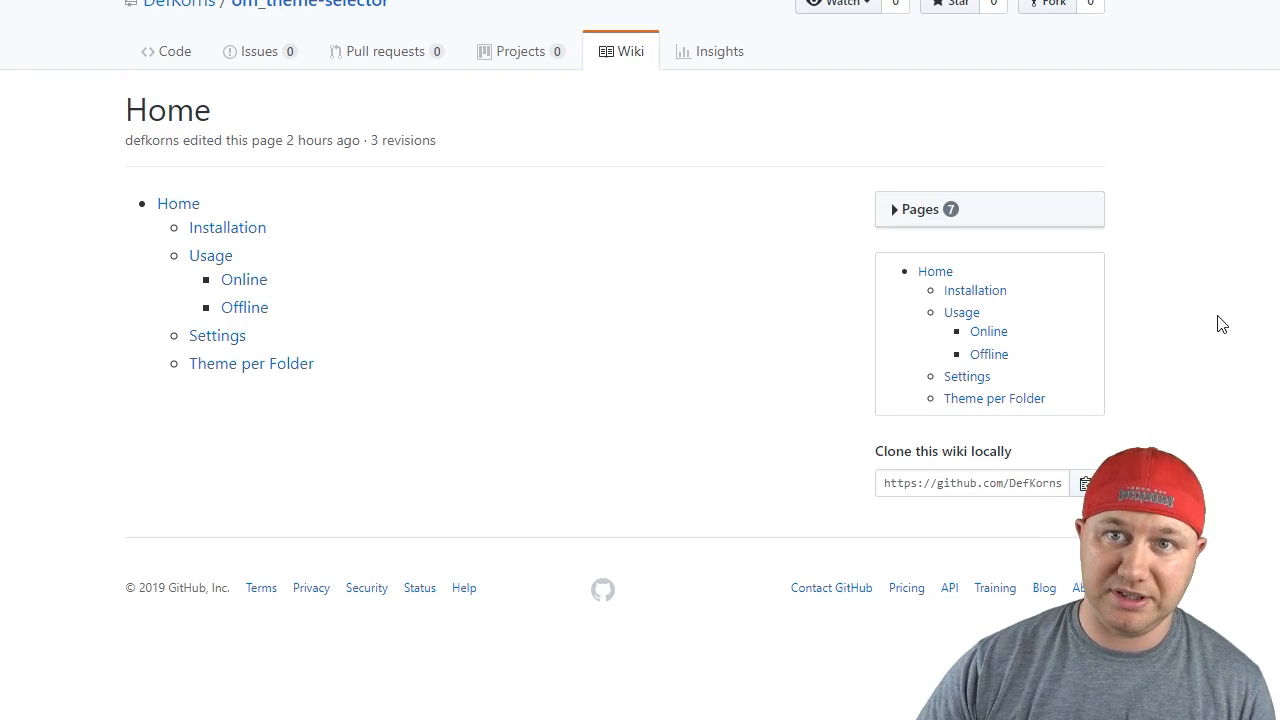
View the wiki's Offline: Usage page and scroll to the theme folder naming example
click(228, 228)
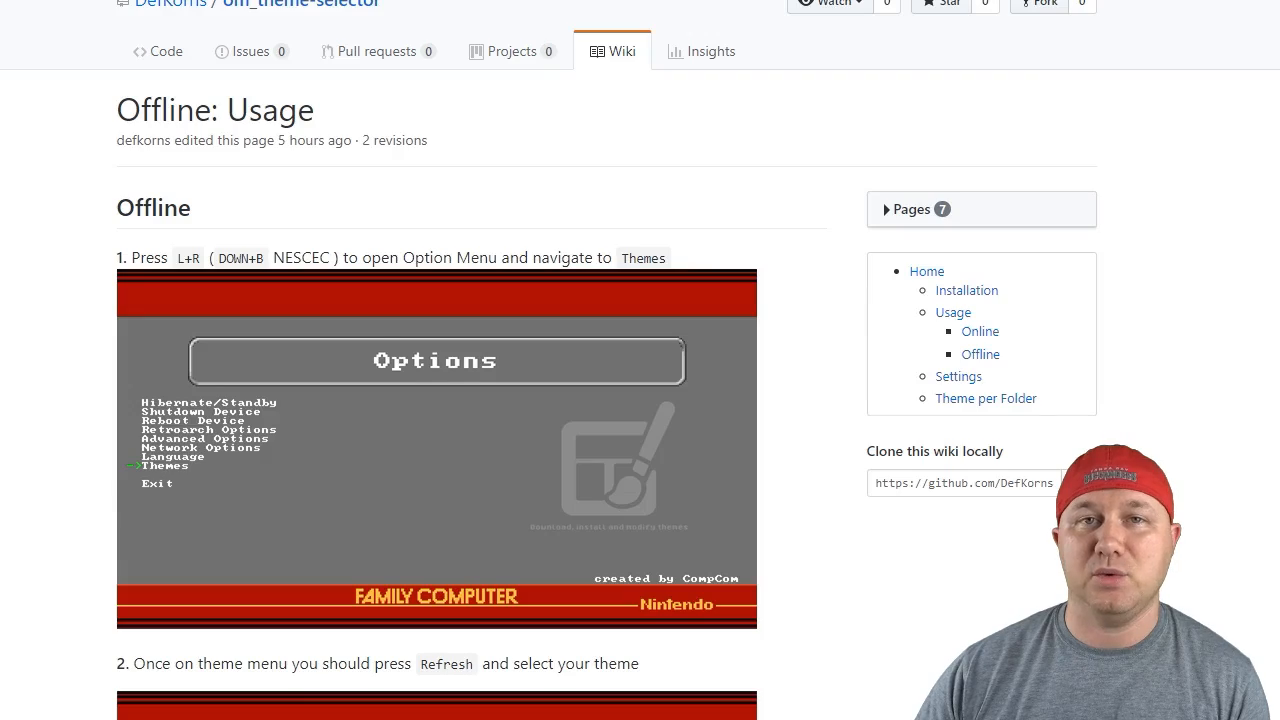
scroll(down, 3)
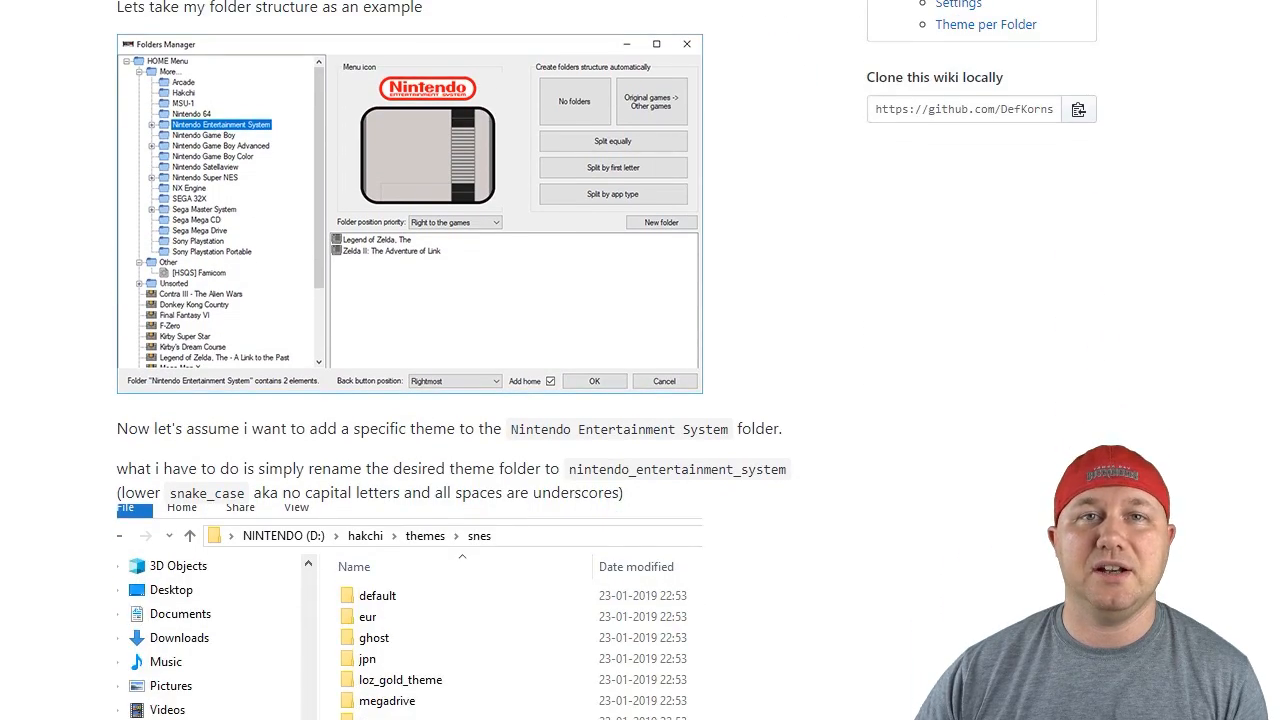
scroll(down, 3)
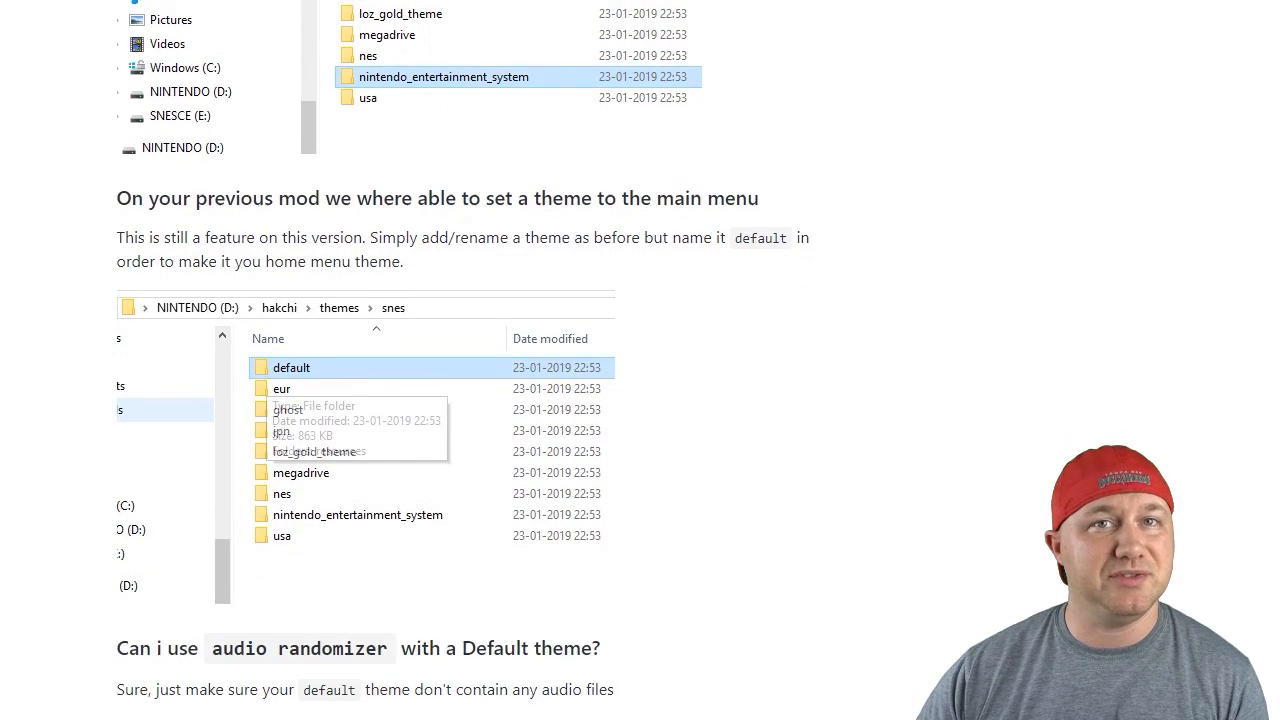